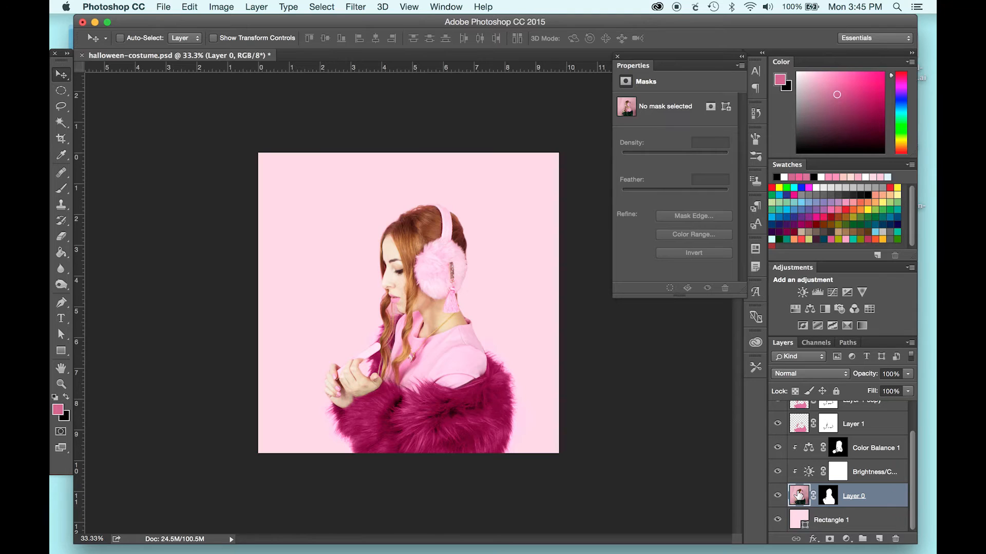
mouse_move(497, 397)
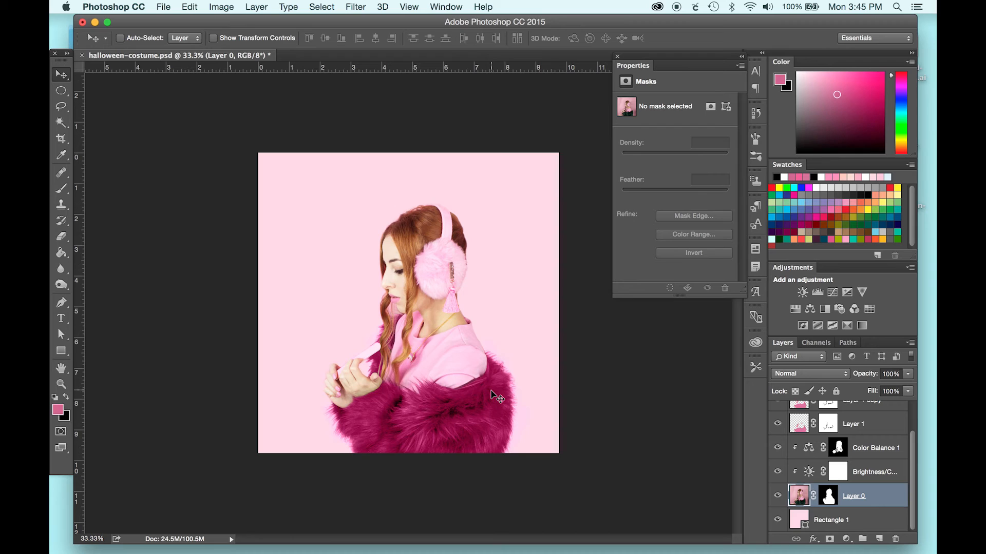
mouse_move(371, 396)
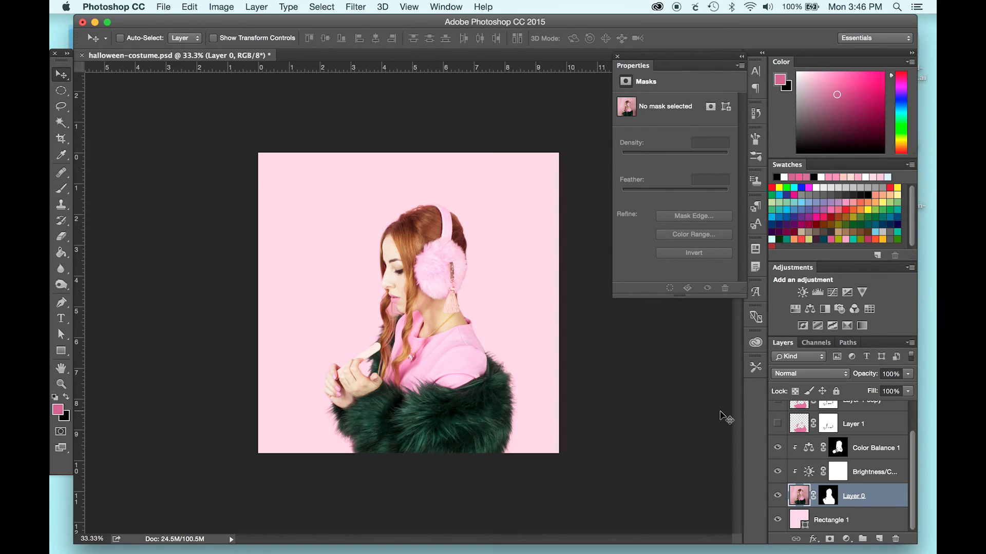
mouse_move(597, 425)
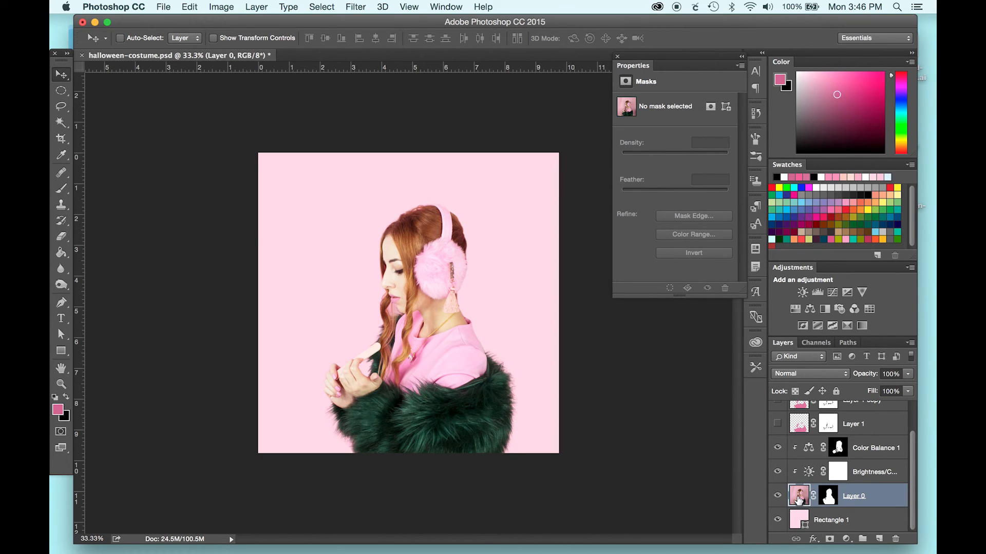
Step: Quick-select the green fur coat and refine its edge with Smart Radius around 44 px
key(w)
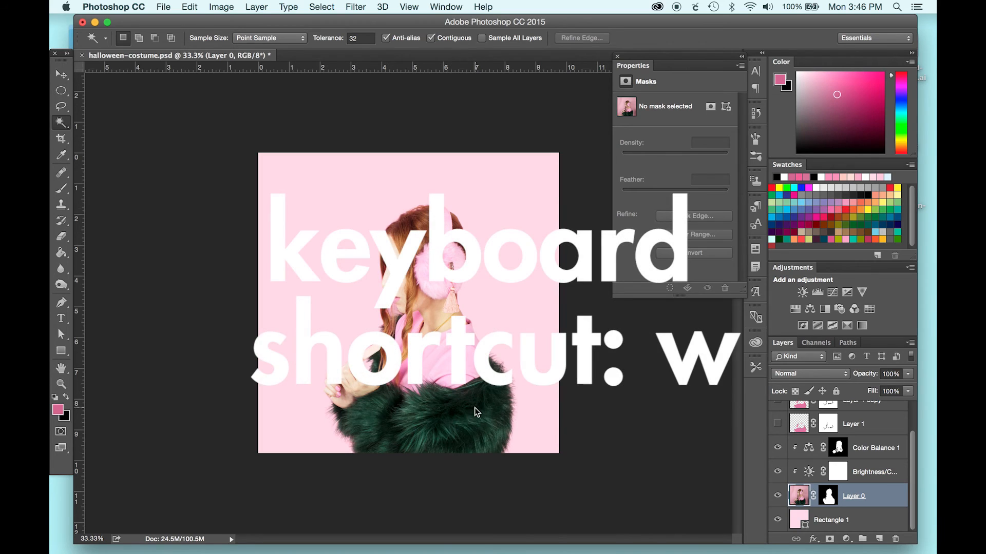
click(475, 412)
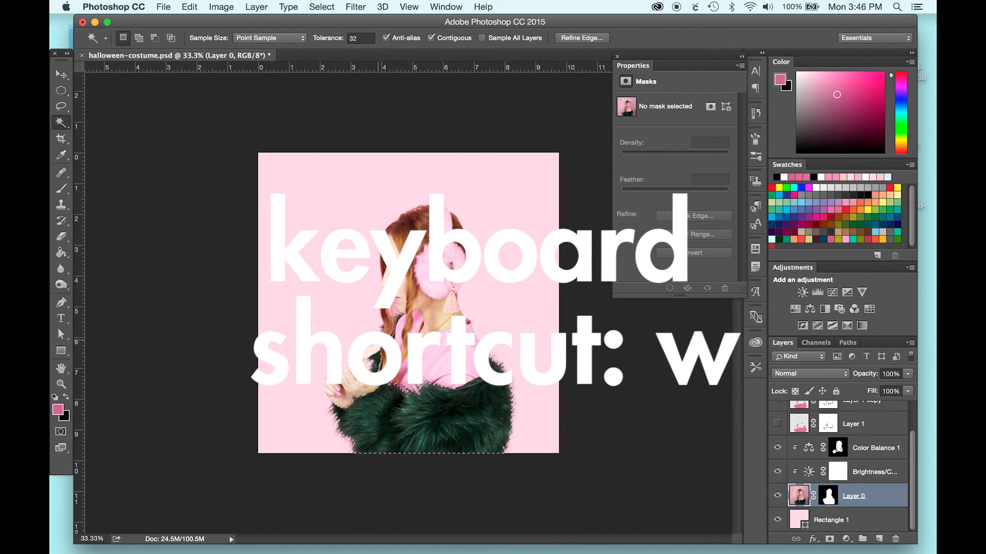
key(w)
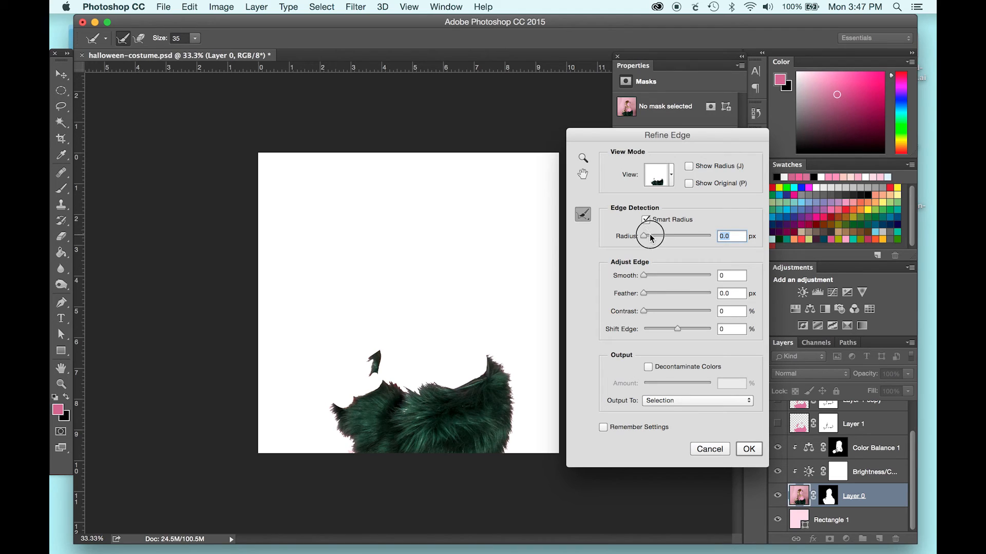
drag(645, 235, 660, 235)
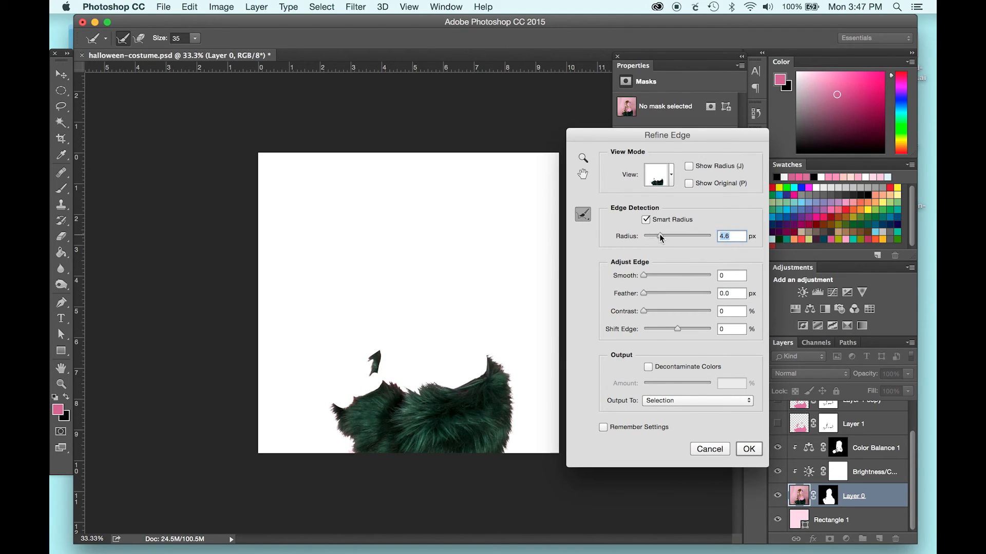
mouse_move(660, 236)
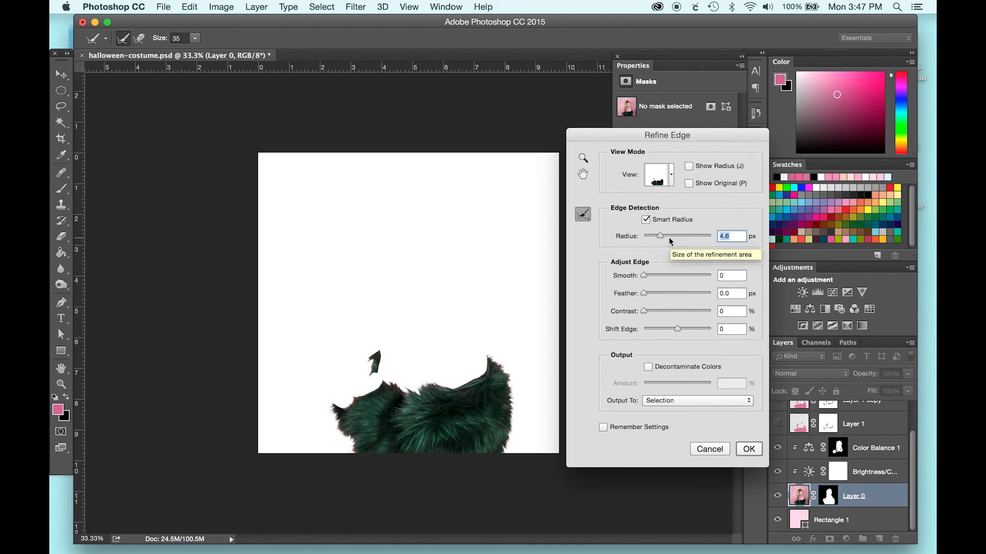
drag(659, 237, 677, 236)
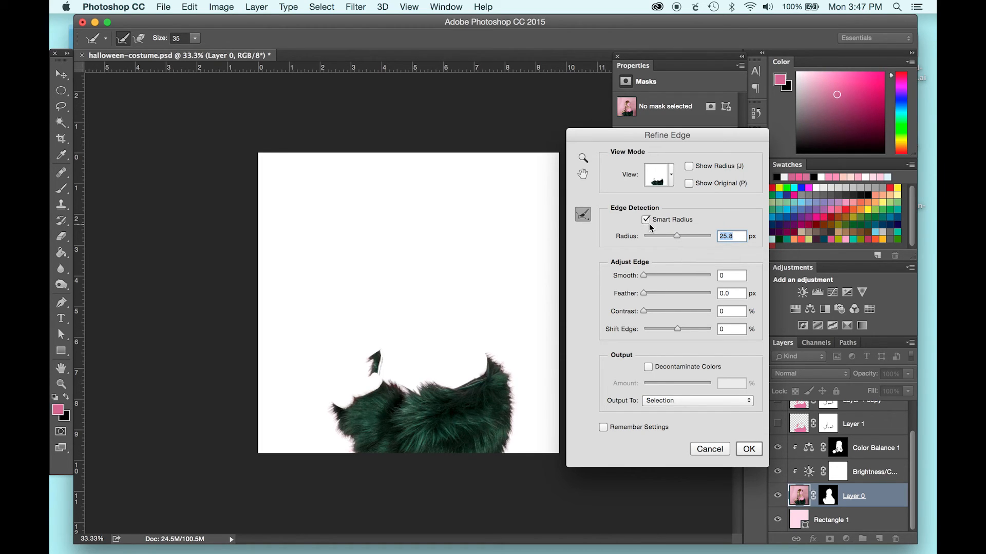
drag(676, 235, 683, 235)
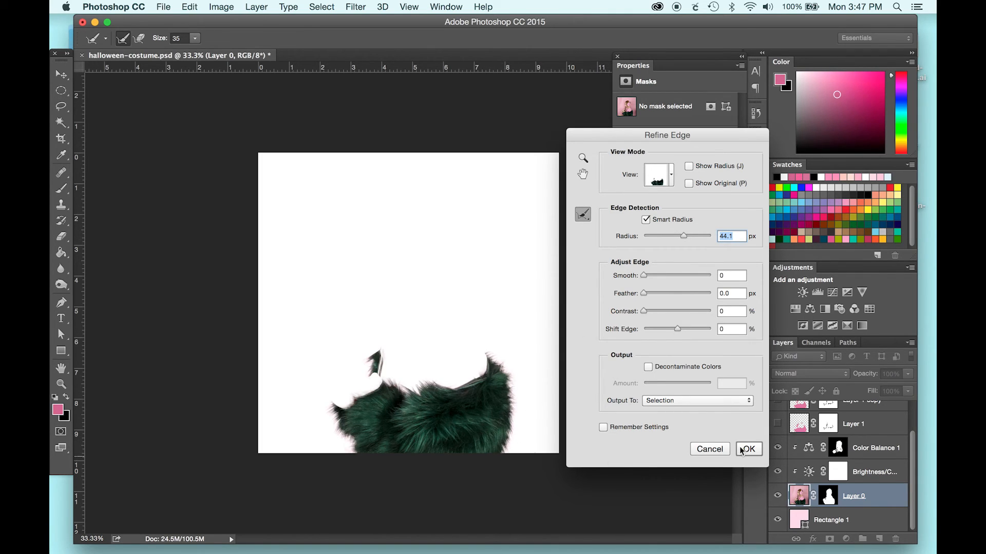
click(747, 449)
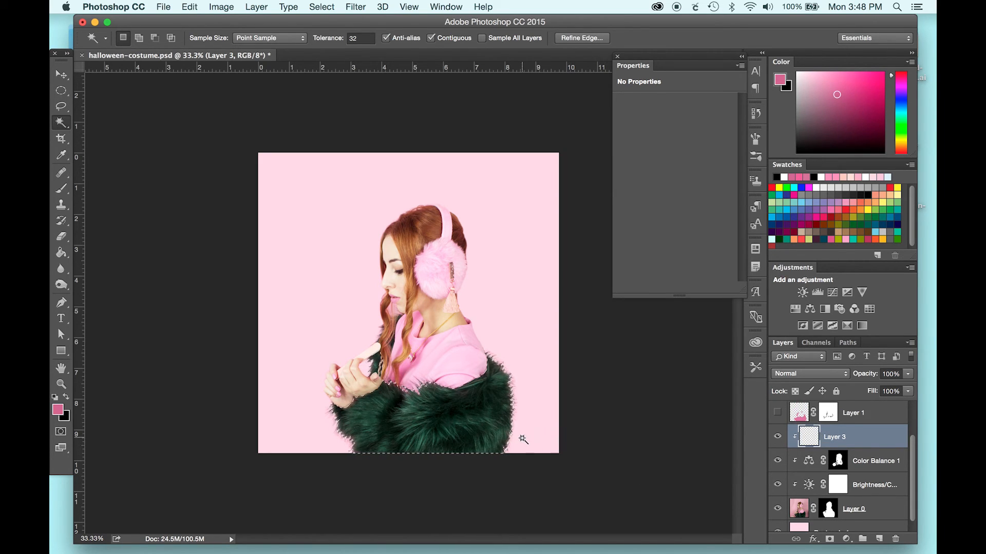
Step: Brush solid pink over the coat selection on the new layer
key(b)
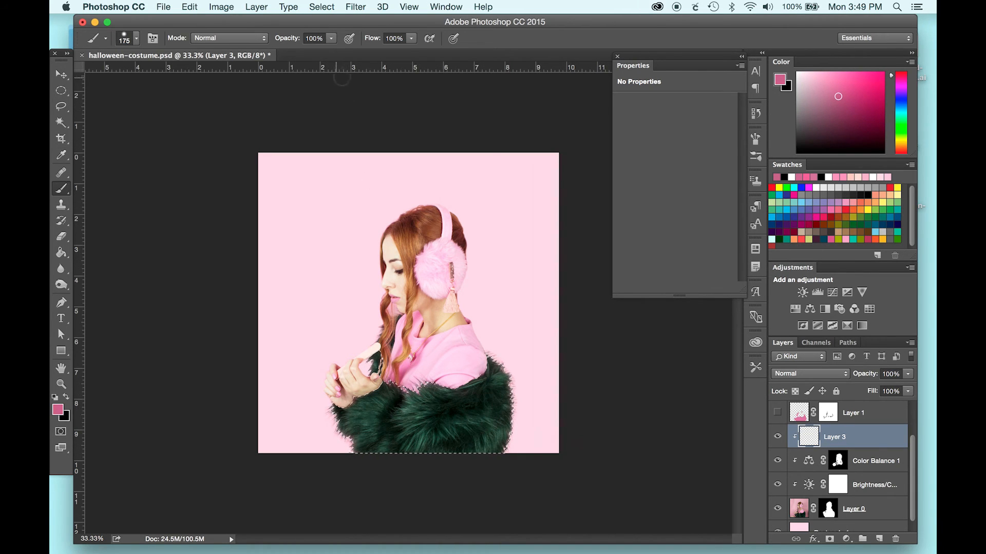
click(449, 410)
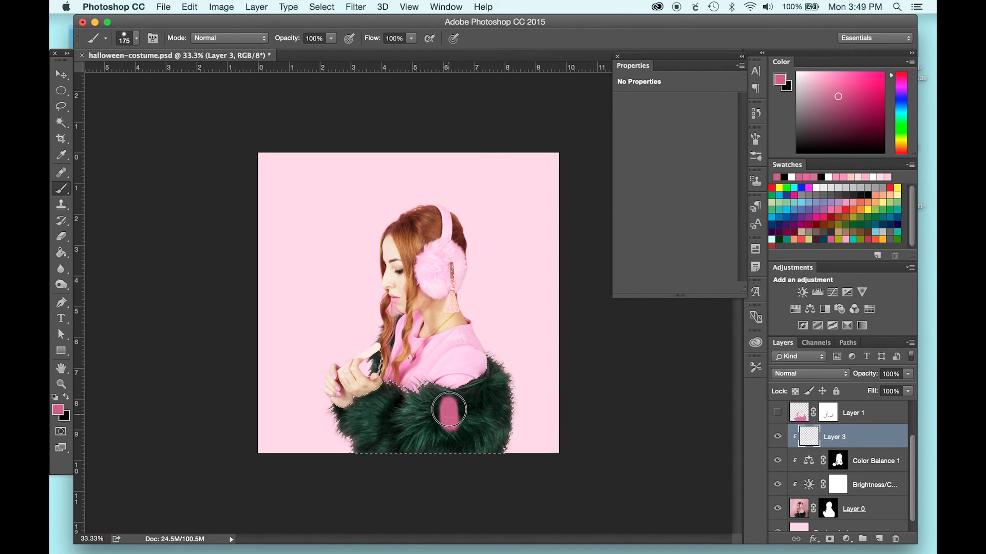
drag(448, 410, 482, 400)
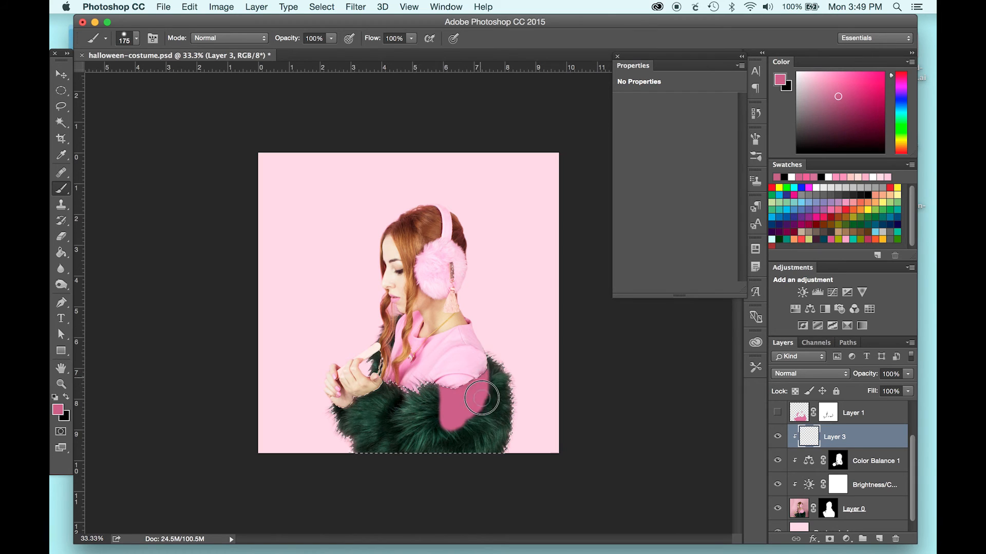
drag(482, 399, 469, 402)
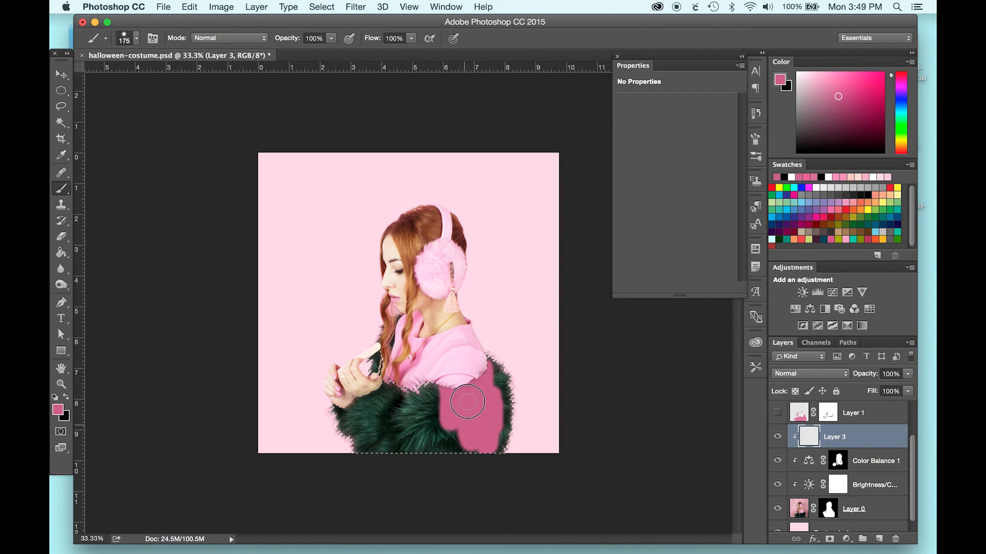
drag(467, 403, 432, 419)
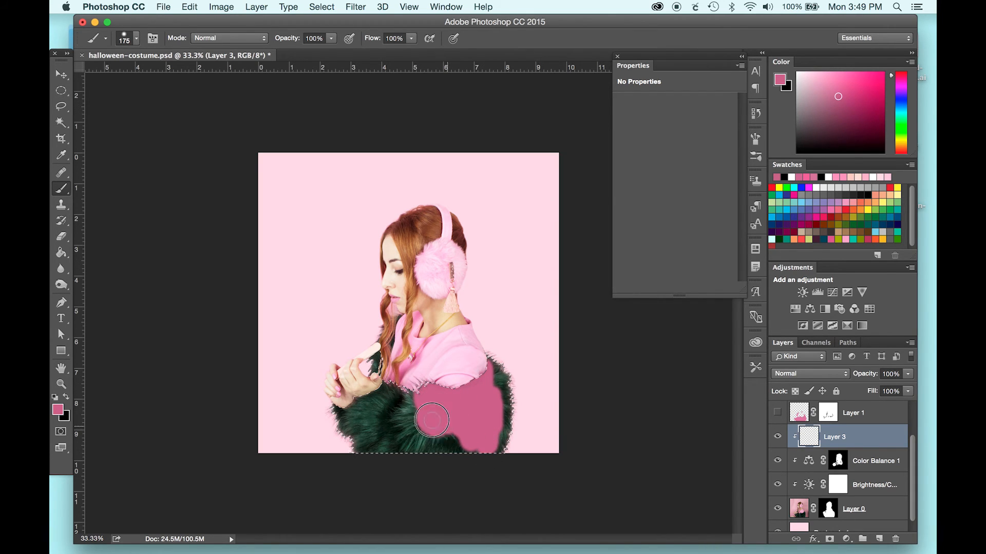
drag(433, 420, 427, 443)
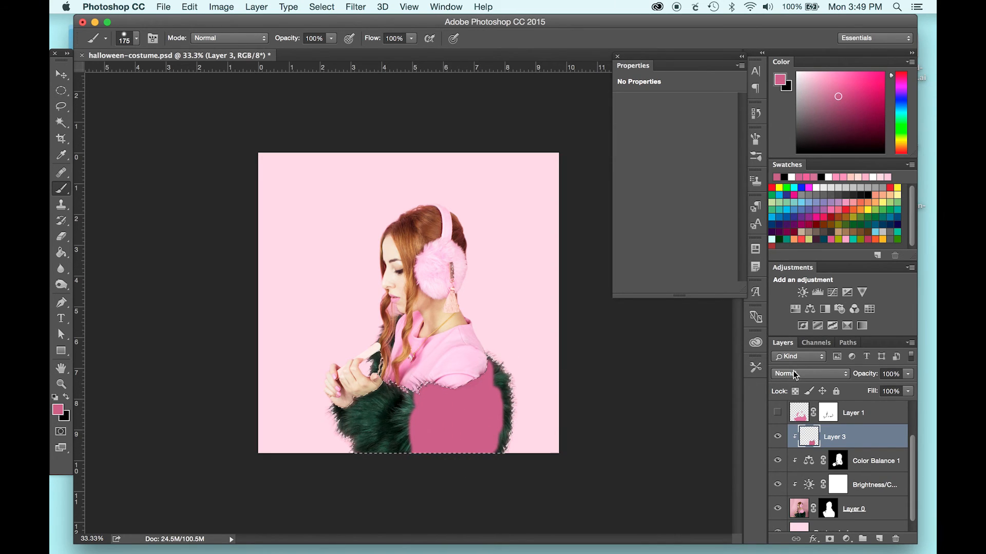
Step: Blend the pink layer as Color, paint over leftover green fur, and check its clipping options
click(811, 374)
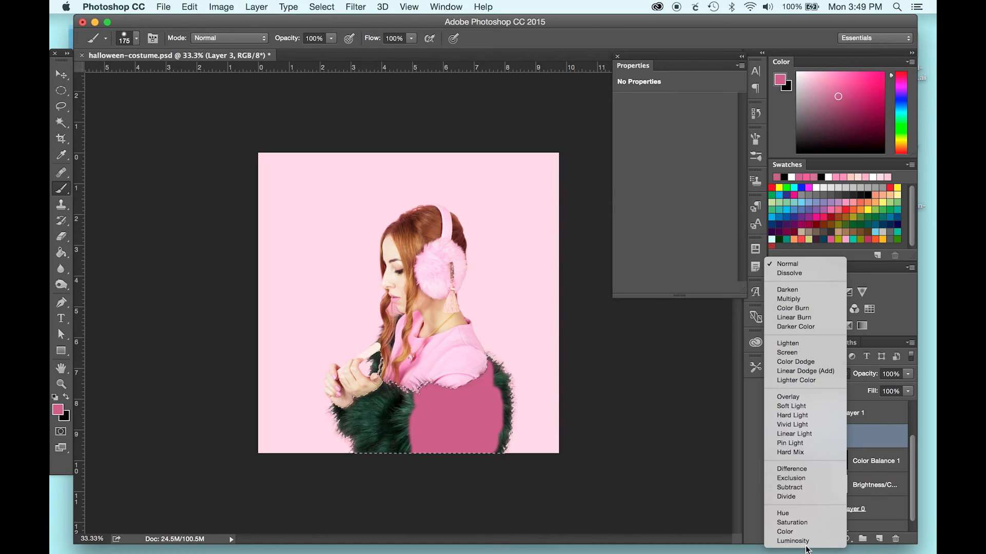
mouse_move(791, 264)
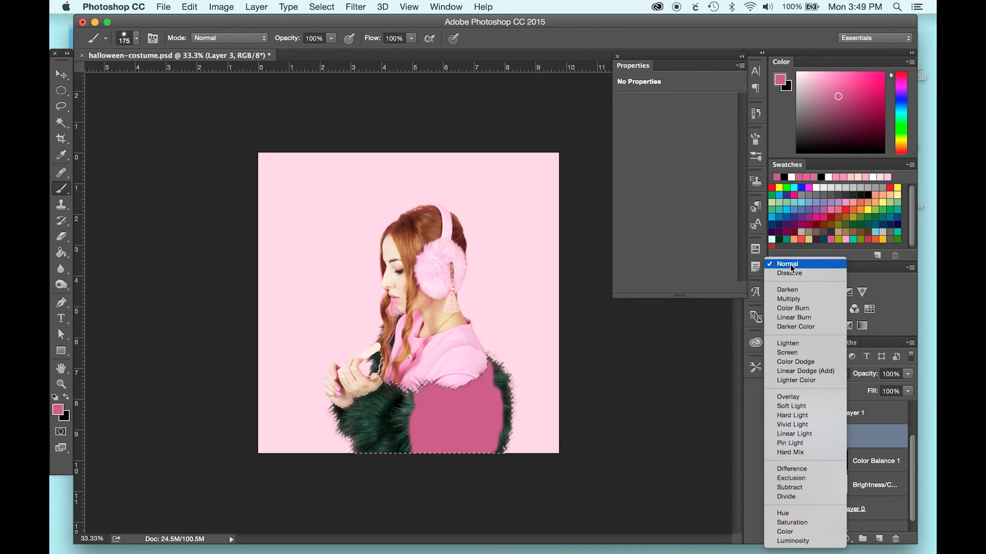
mouse_move(788, 396)
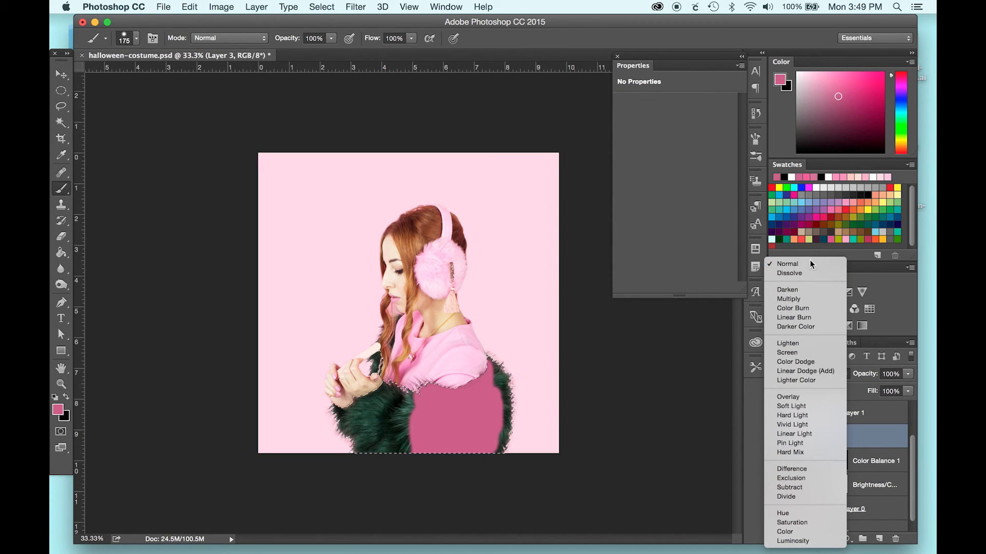
click(783, 531)
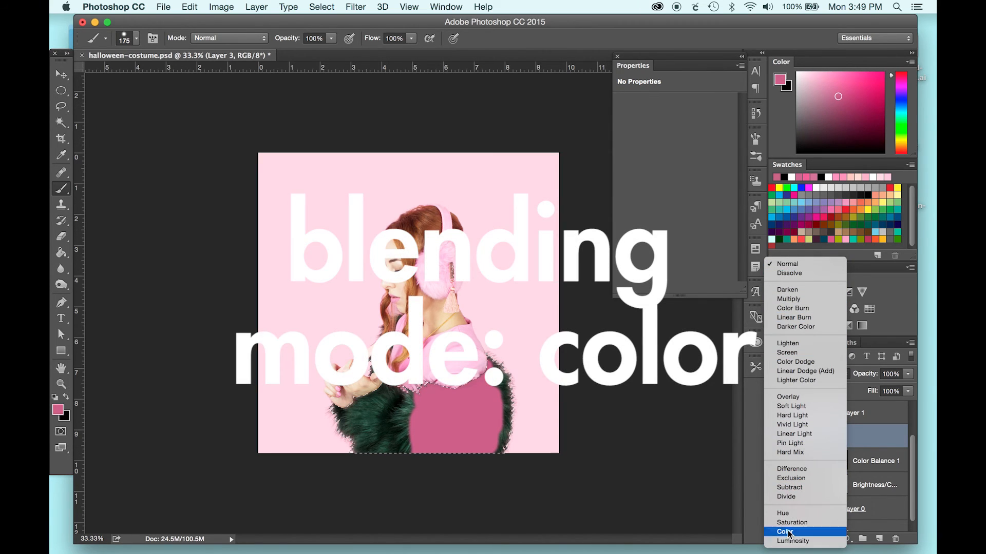
click(786, 533)
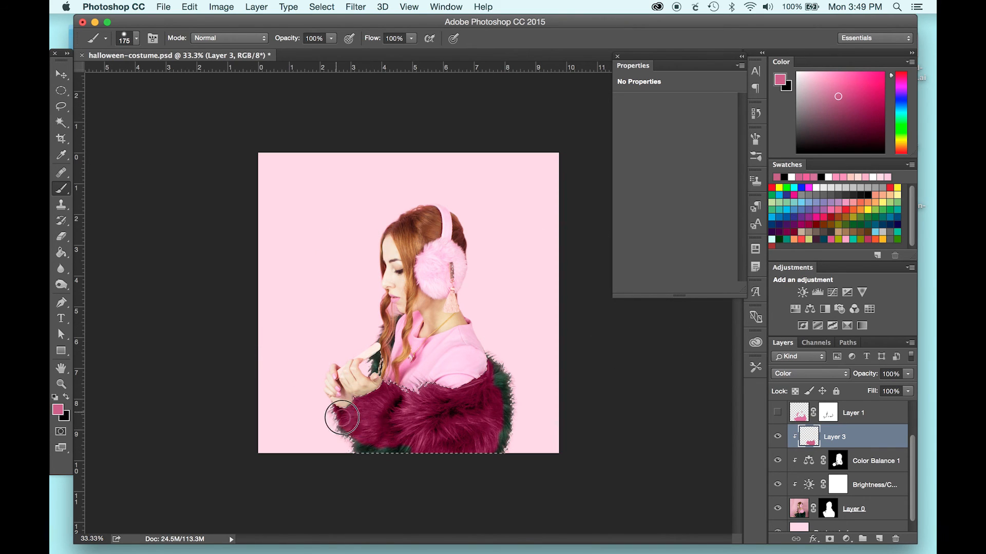
drag(343, 417, 455, 409)
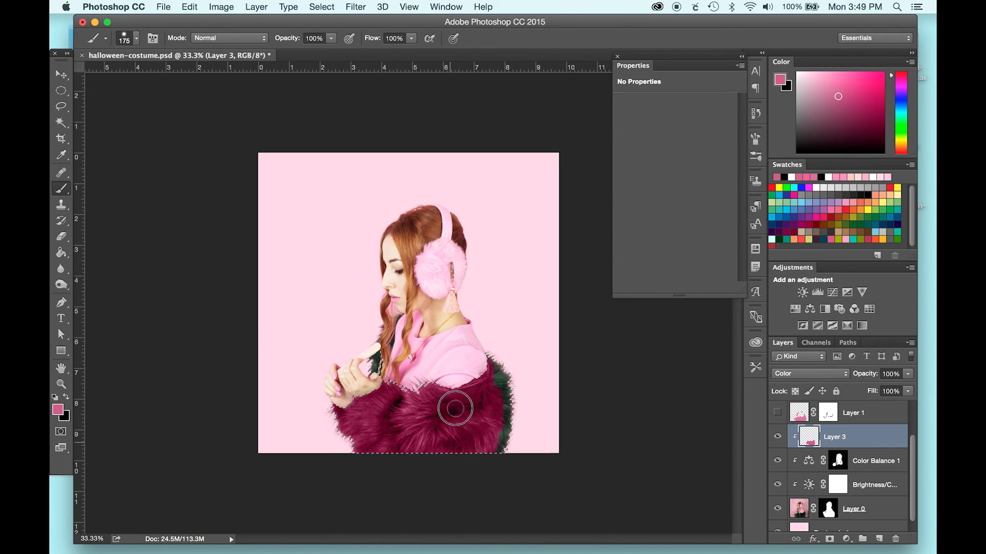
drag(456, 408, 497, 377)
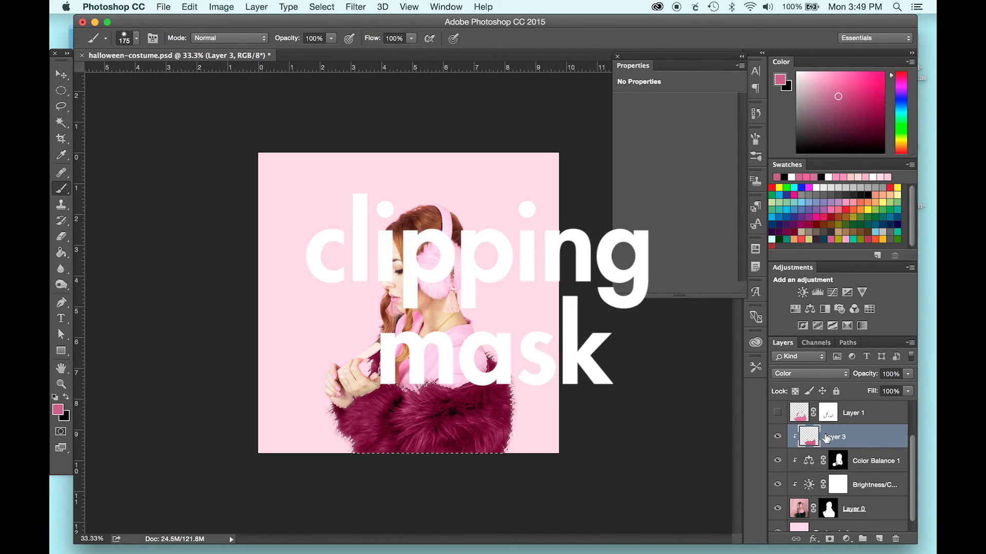
right_click(834, 437)
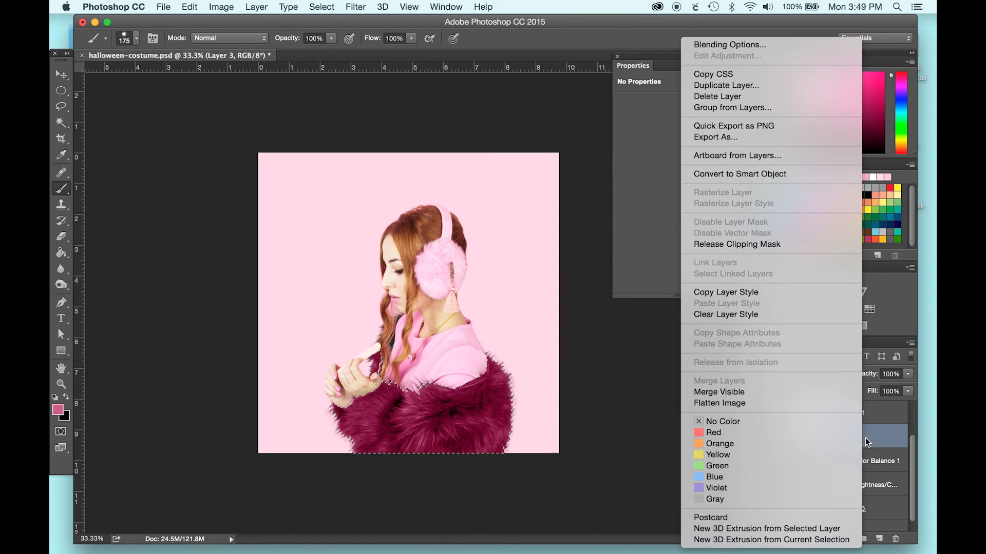
mouse_move(797, 254)
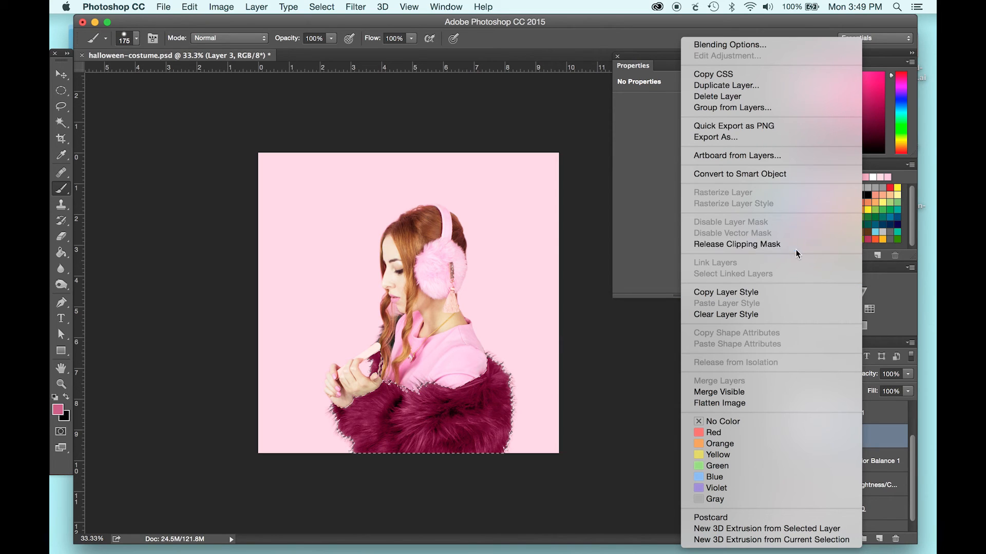
mouse_move(884, 441)
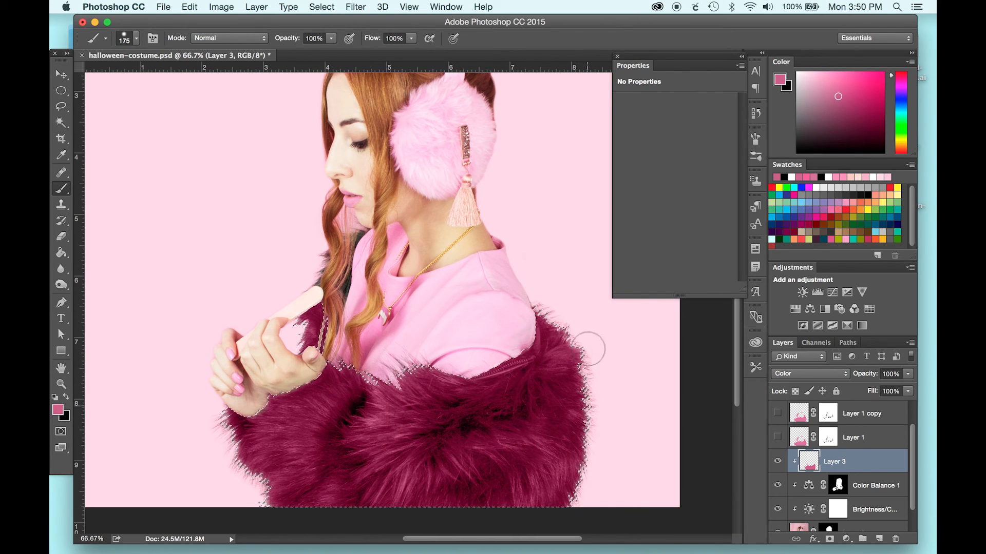
Step: Zoom in near the hair and choose a smaller brush for detail touch-ups
click(60, 106)
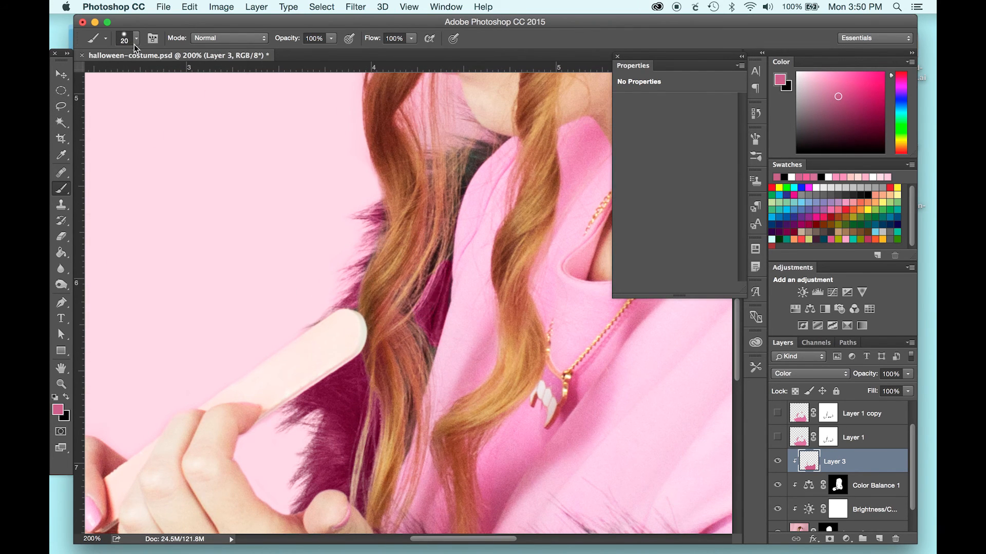
click(433, 345)
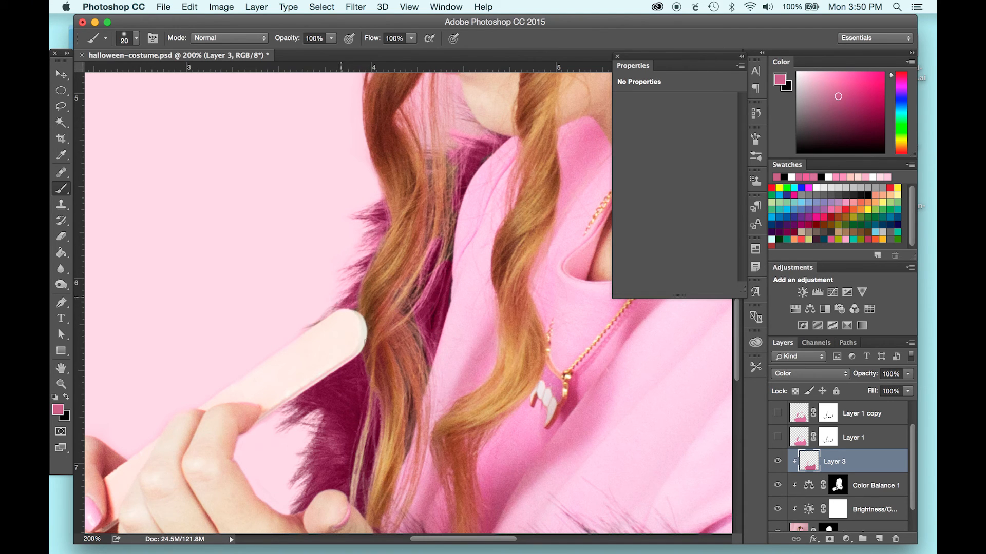
scroll(down, 3)
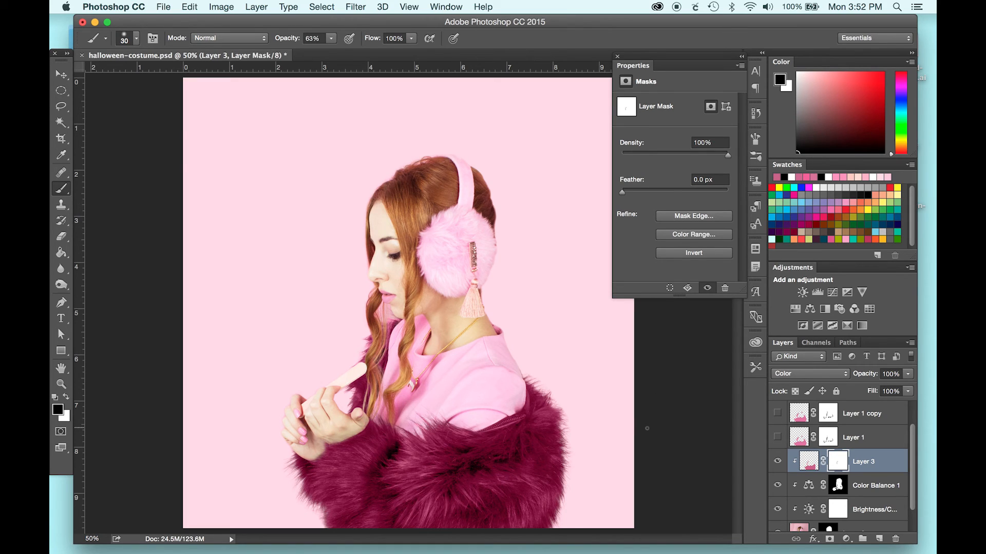
Step: Duplicate the magenta colour layer and blend the copy as Soft Light at 81% opacity
click(808, 461)
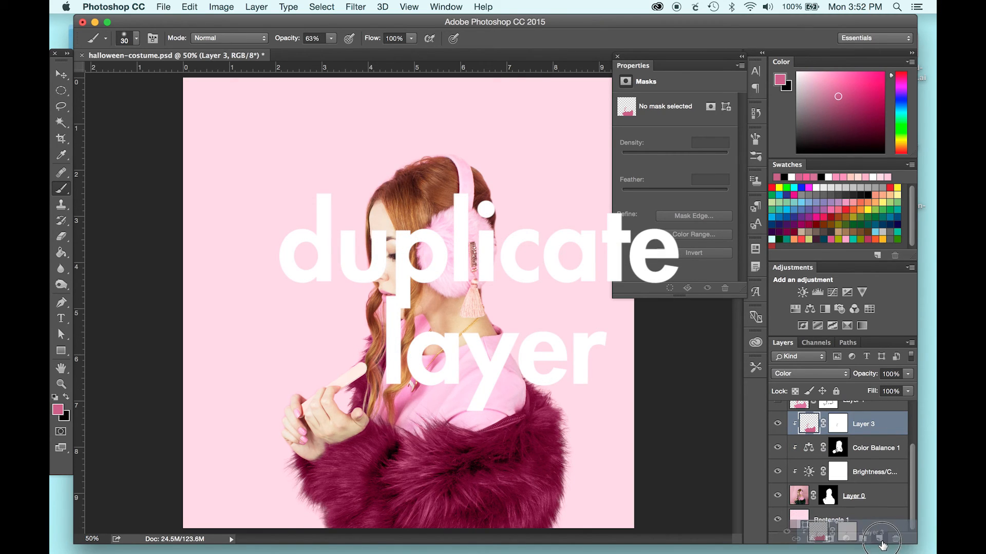
click(879, 539)
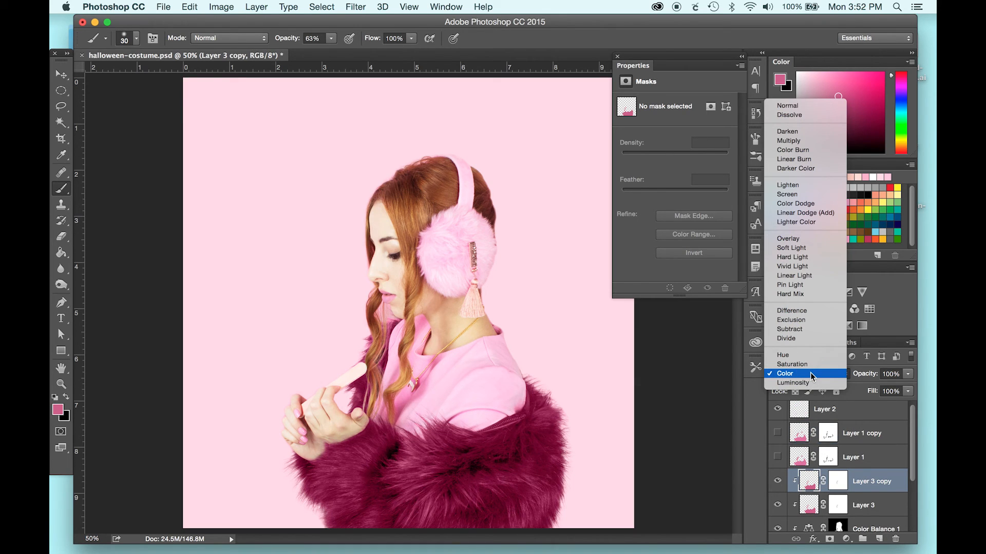
click(792, 248)
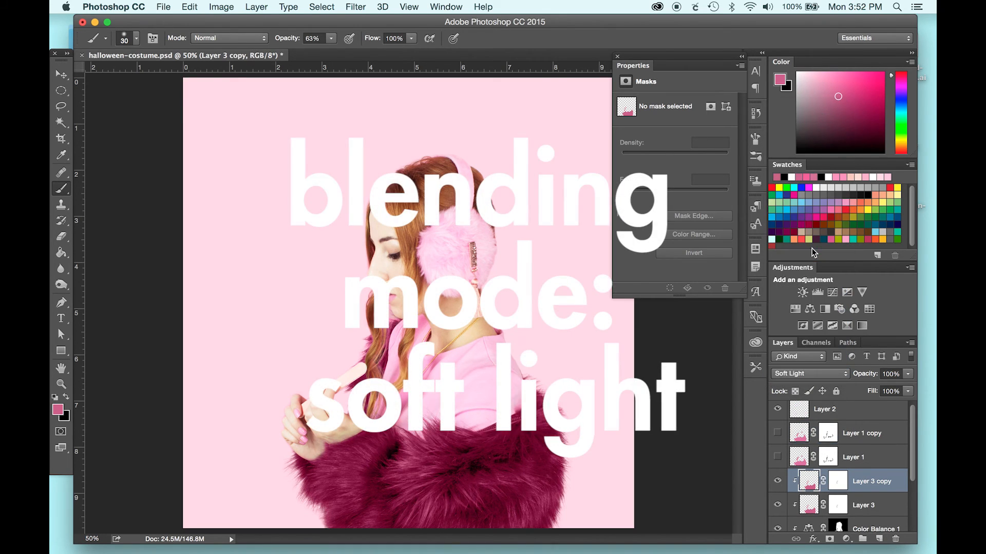
drag(906, 374, 896, 388)
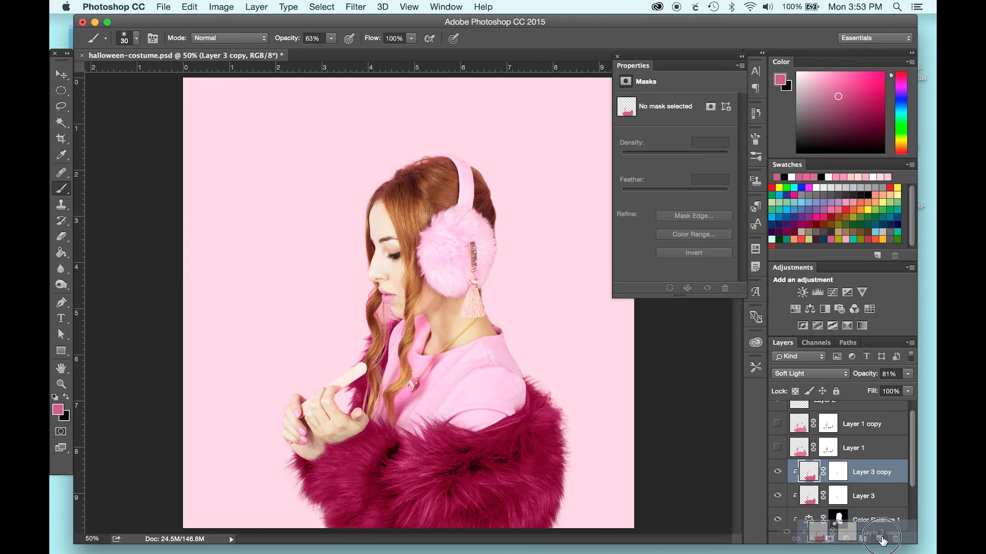
Step: Duplicate the Soft Light copy, blend it as Linear Light at 50%, then try Overlay
click(809, 373)
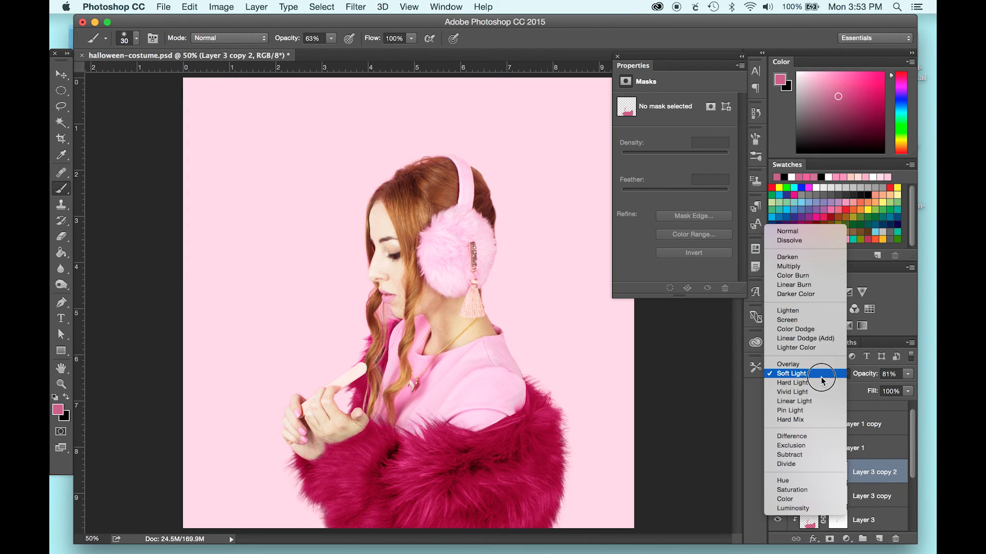
mouse_move(811, 401)
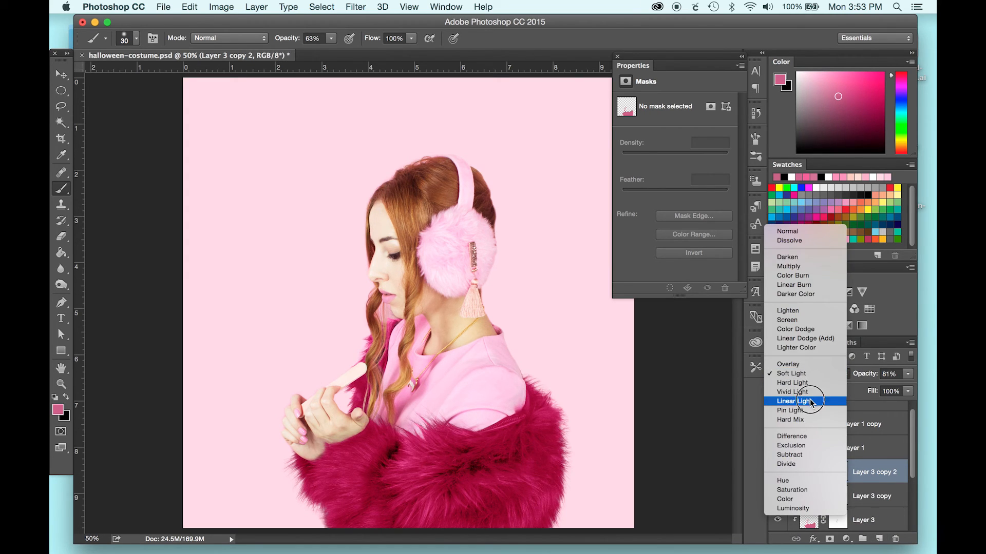
click(794, 402)
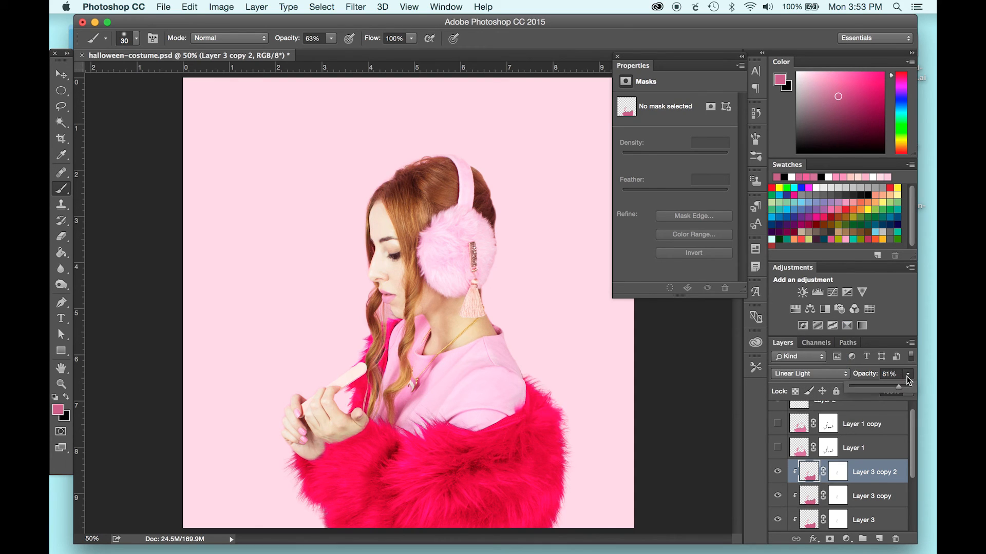
drag(907, 386, 879, 387)
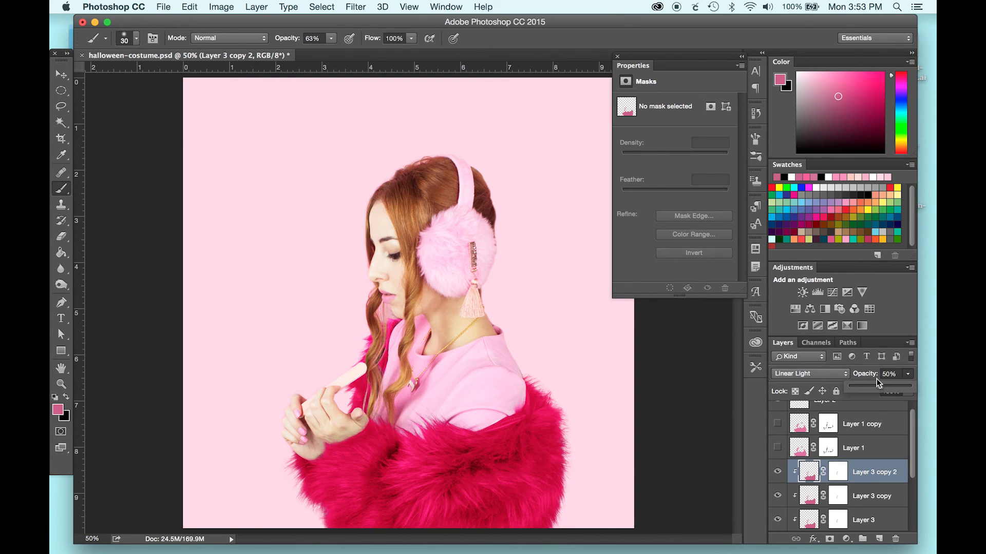
click(808, 373)
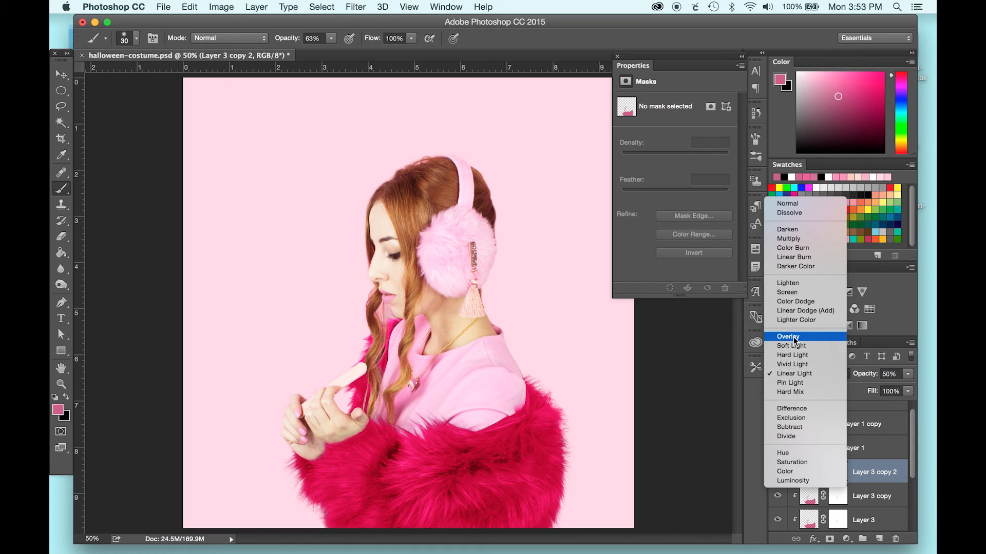
click(788, 337)
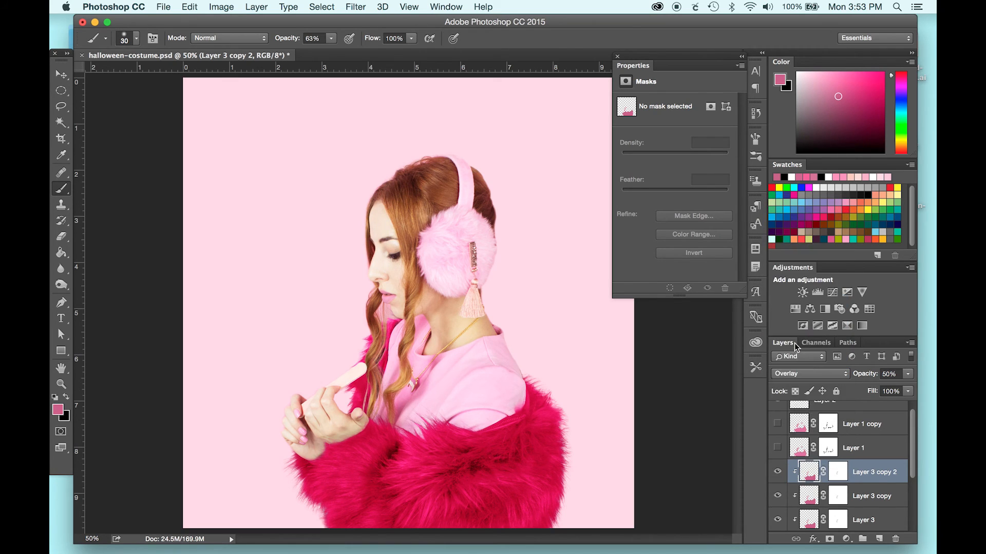
Step: Settle the copy on Linear Light at about 34% opacity and switch to the tooth cake image
click(810, 373)
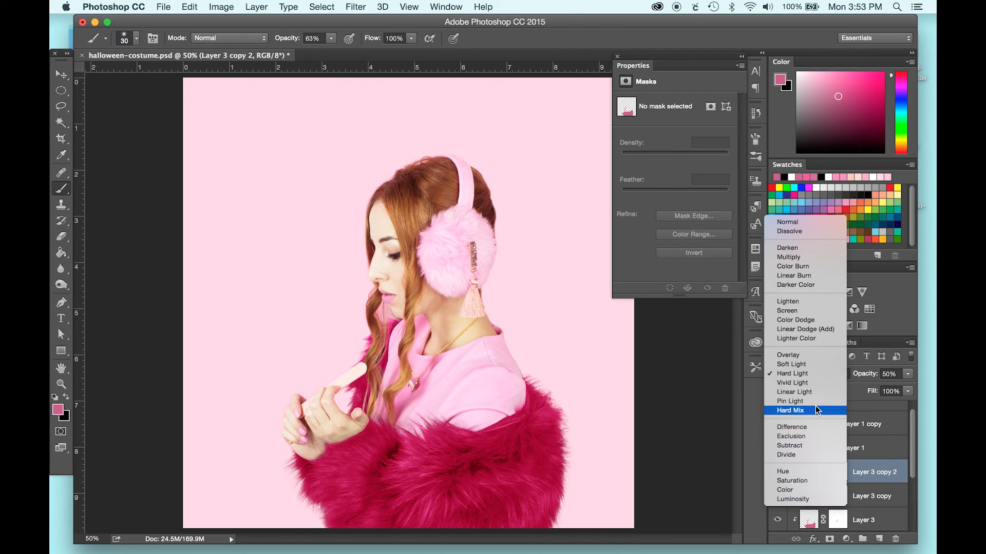
click(794, 391)
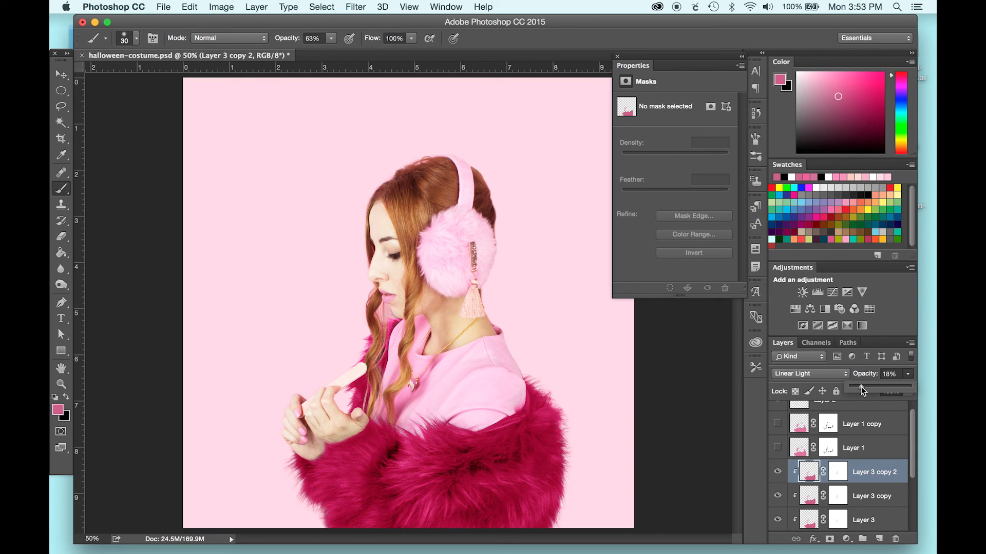
drag(855, 391, 871, 391)
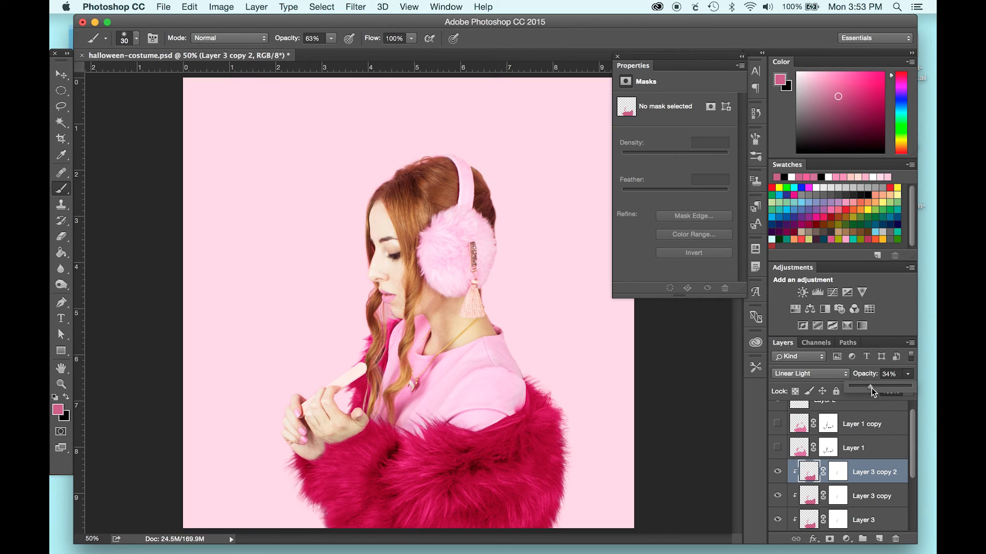
click(399, 55)
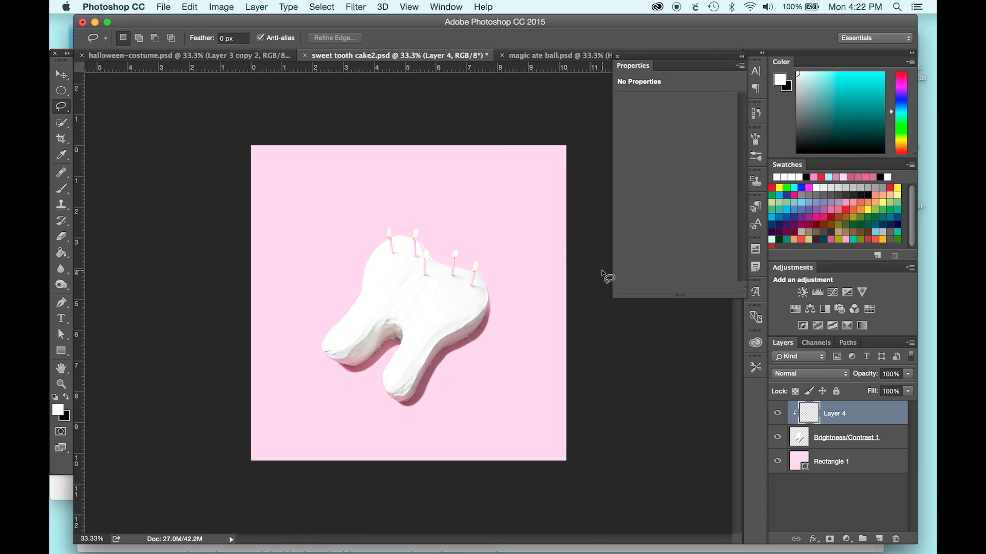
mouse_move(424, 329)
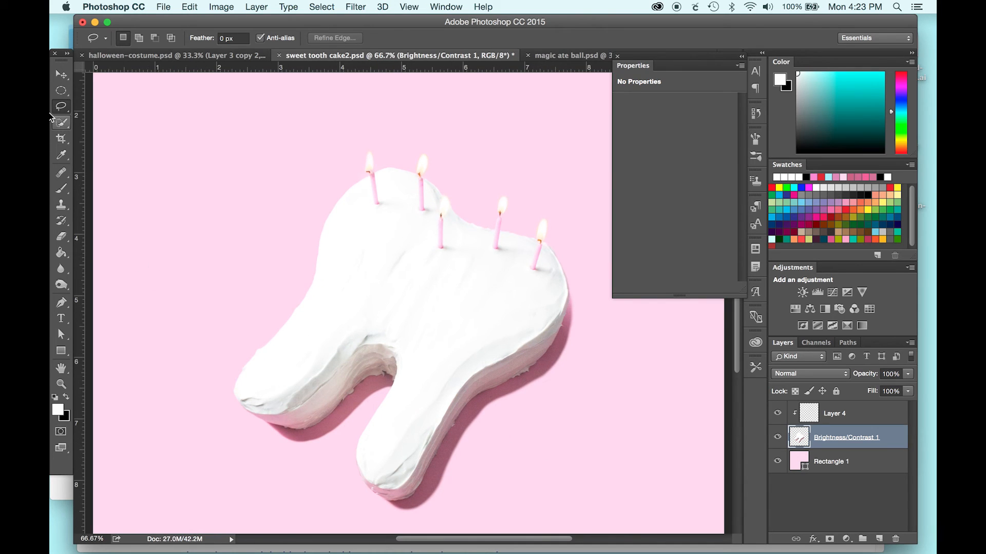
Step: Quick-select the whole white tooth cake and target the empty Layer 4
click(61, 122)
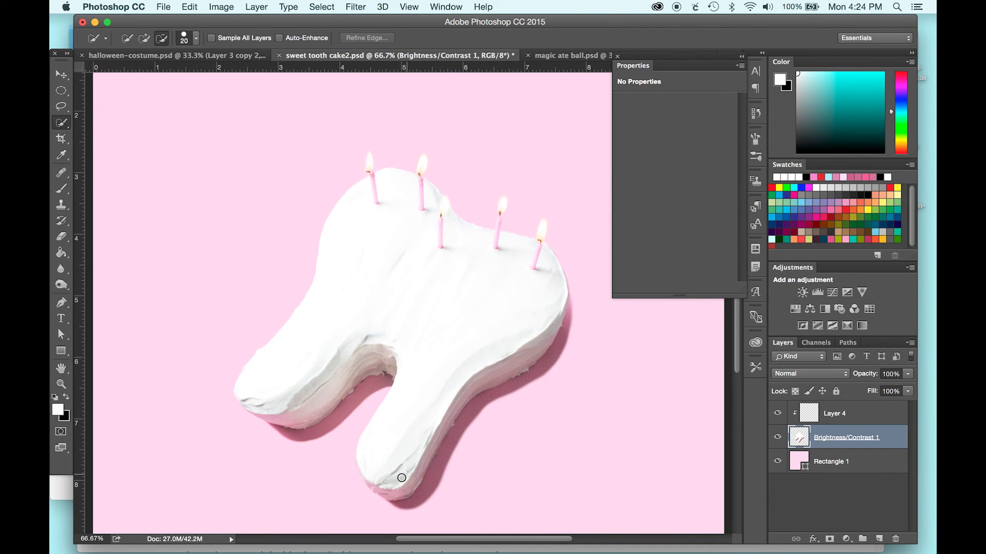
drag(401, 477, 450, 403)
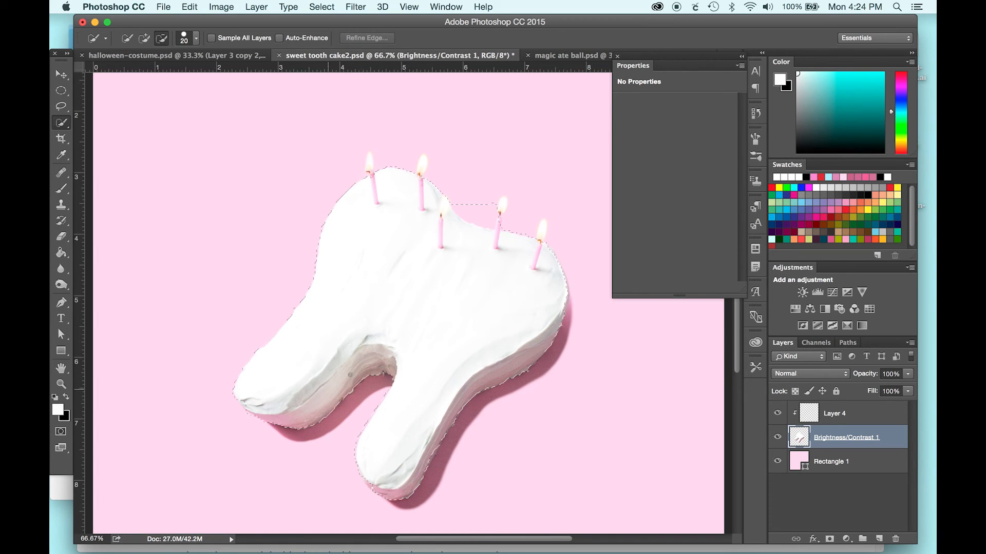
click(834, 412)
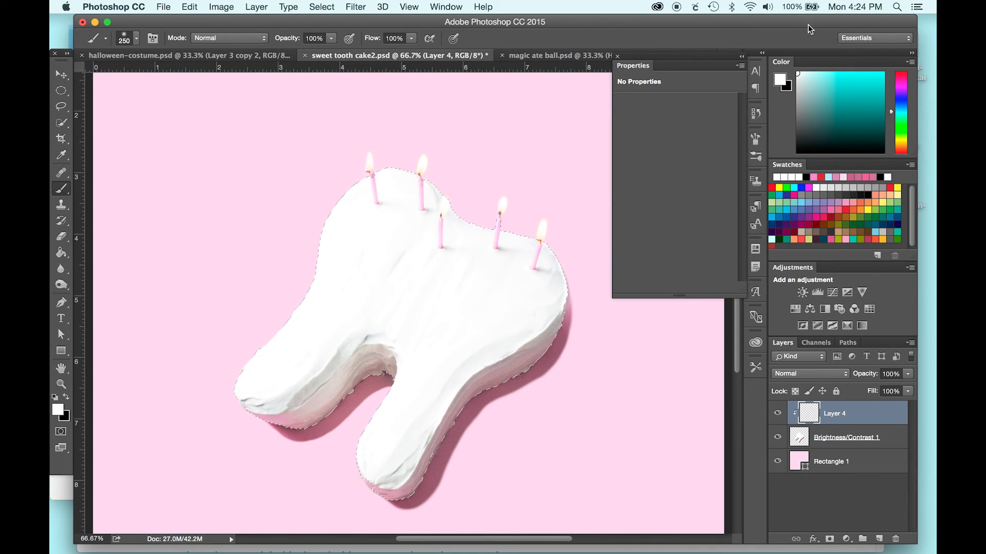
Step: Paint turquoise over the cake on Layer 4 and blend it as Color
click(61, 409)
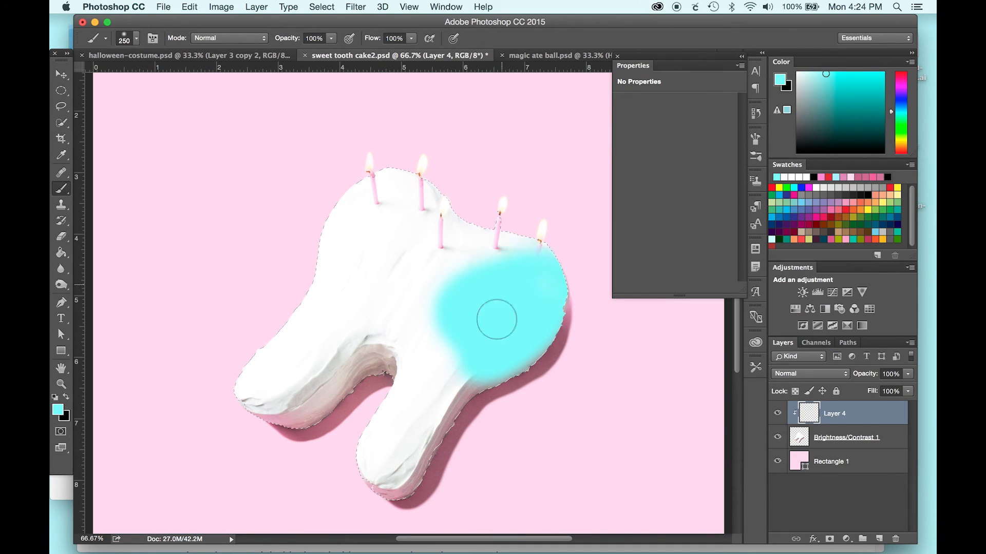
drag(497, 319, 276, 390)
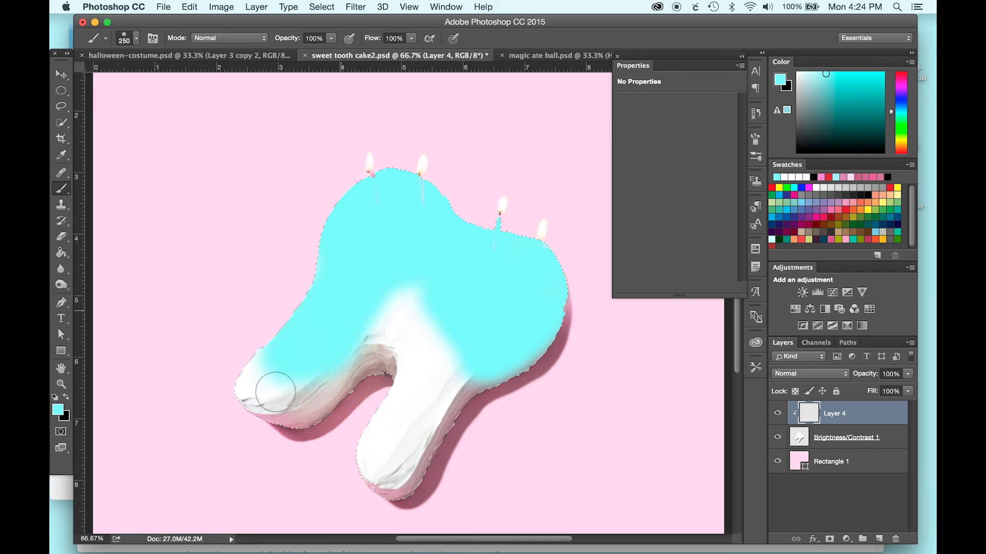
drag(276, 394, 339, 301)
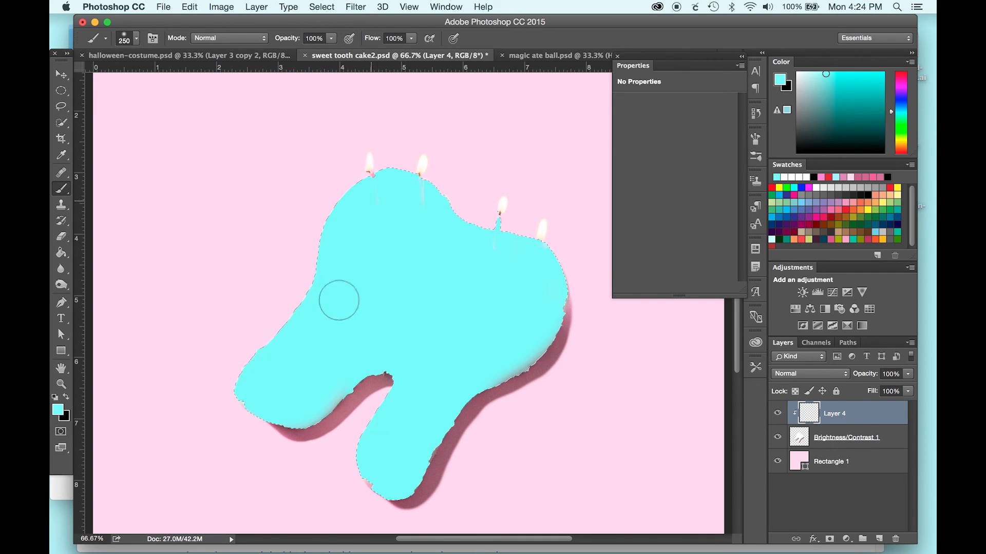
click(810, 373)
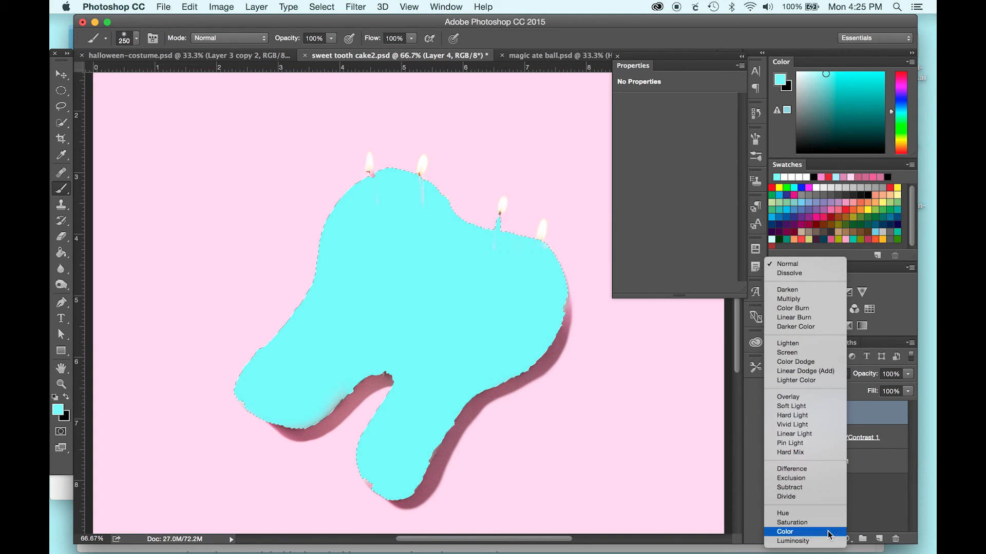
click(783, 531)
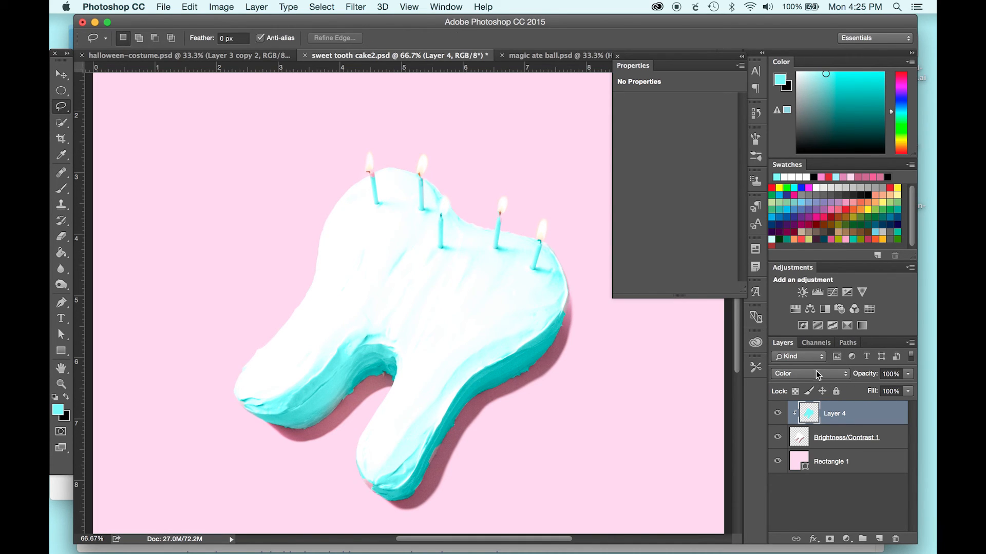
Step: Switch the turquoise layer to Multiply at about 76% opacity
click(808, 374)
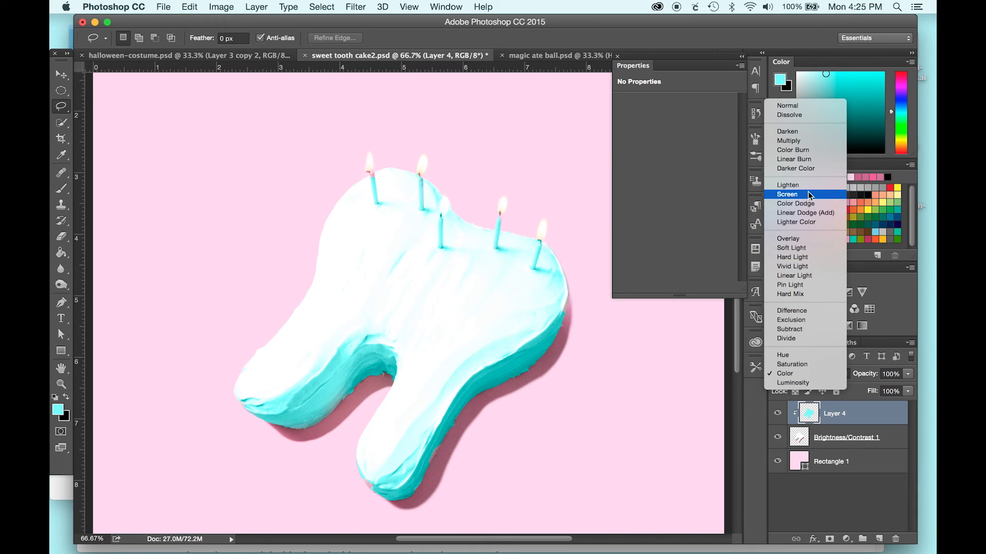
click(788, 141)
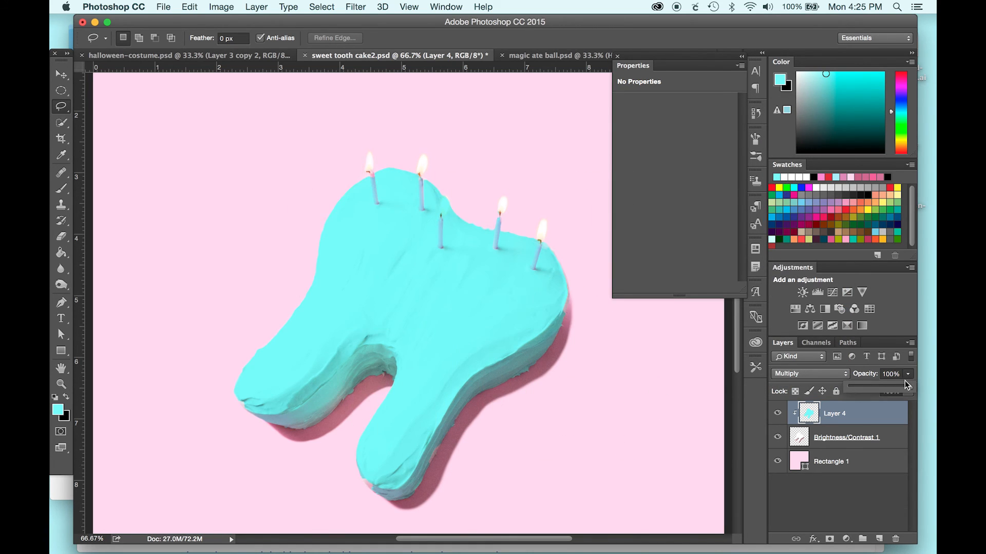
drag(912, 384, 880, 384)
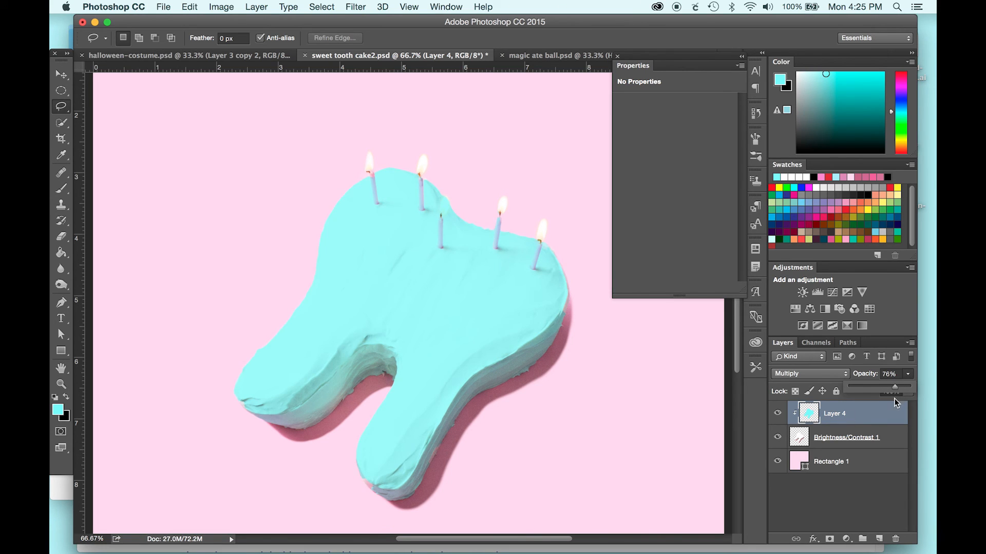
mouse_move(902, 417)
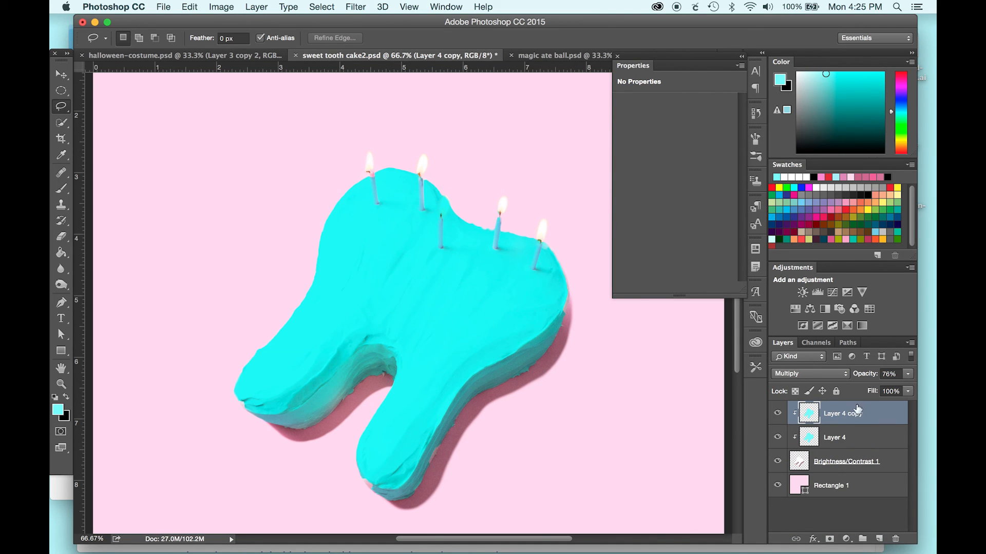
Step: Try blend modes on the top frosting copy, settling on Soft Light at about 87% opacity
click(808, 373)
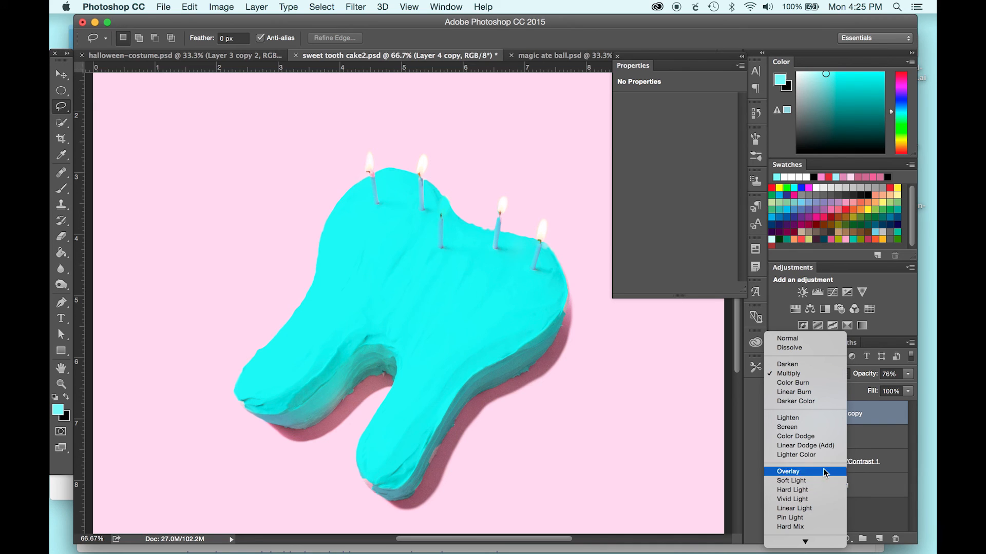
click(793, 383)
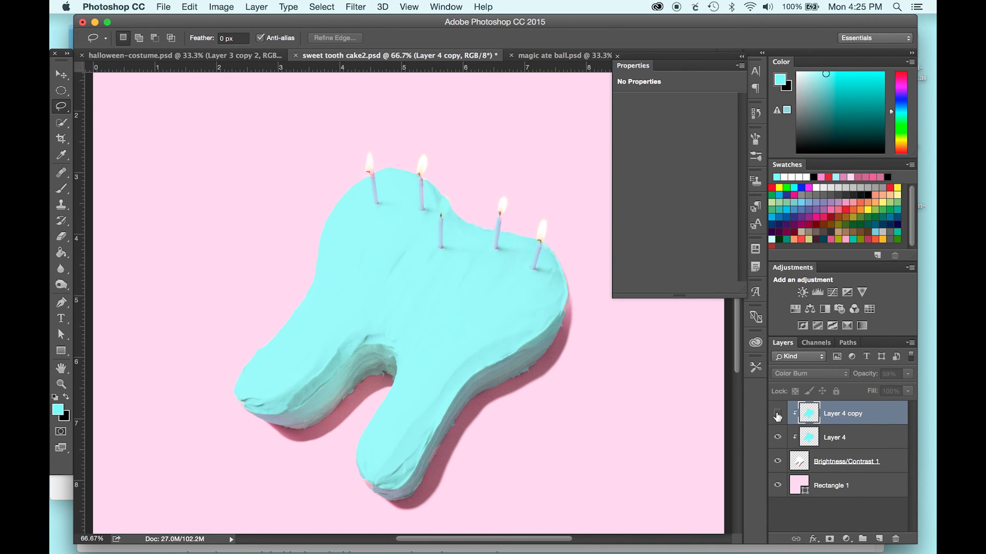
click(778, 414)
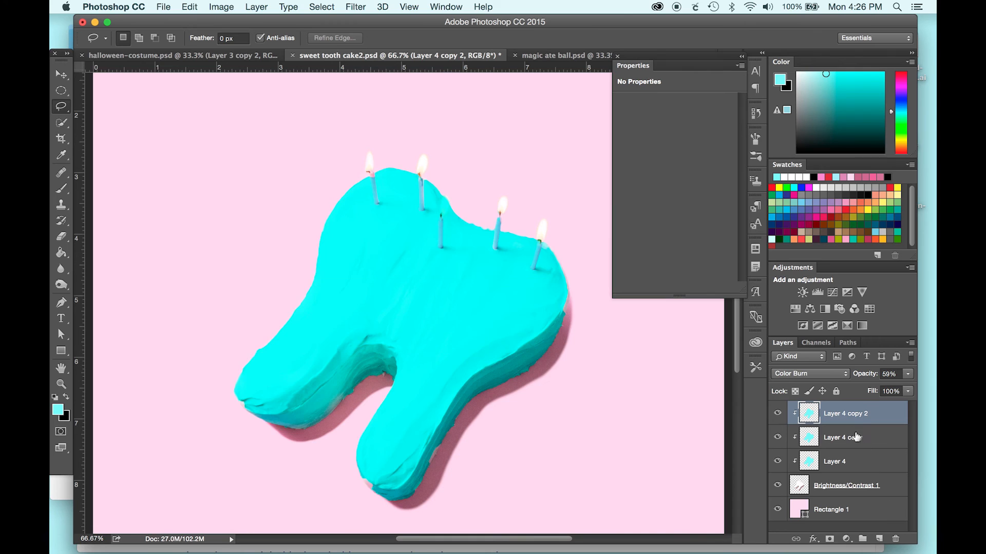
click(808, 374)
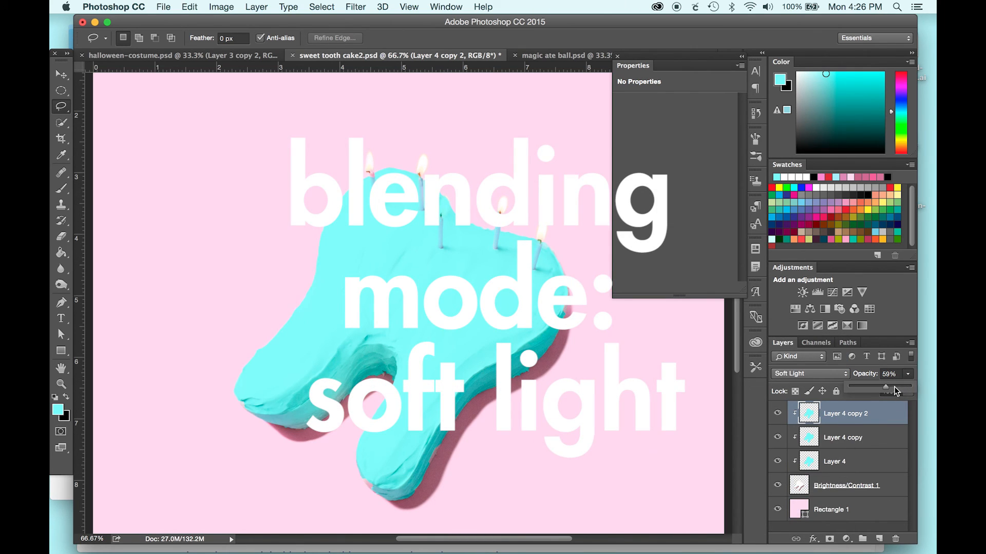
drag(884, 387, 900, 387)
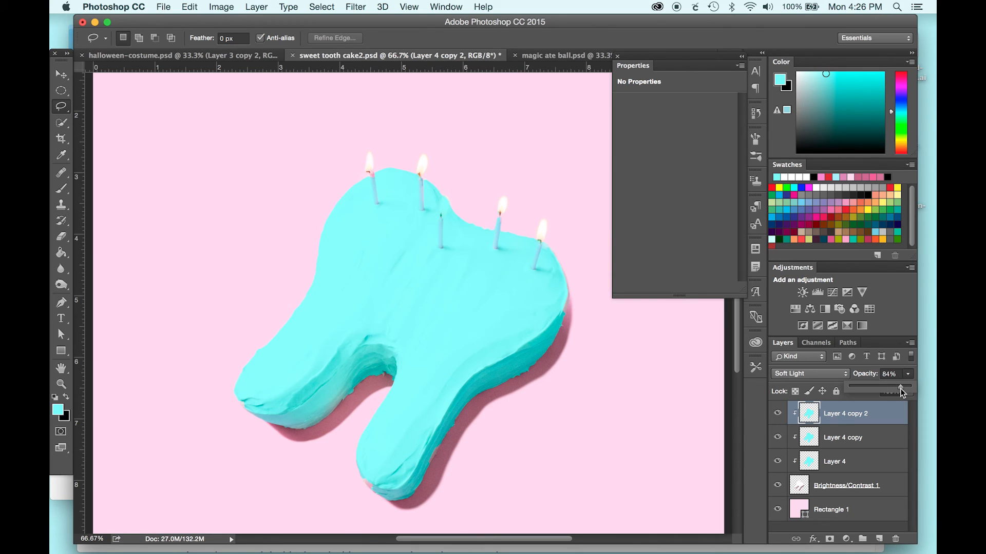
drag(899, 388, 900, 389)
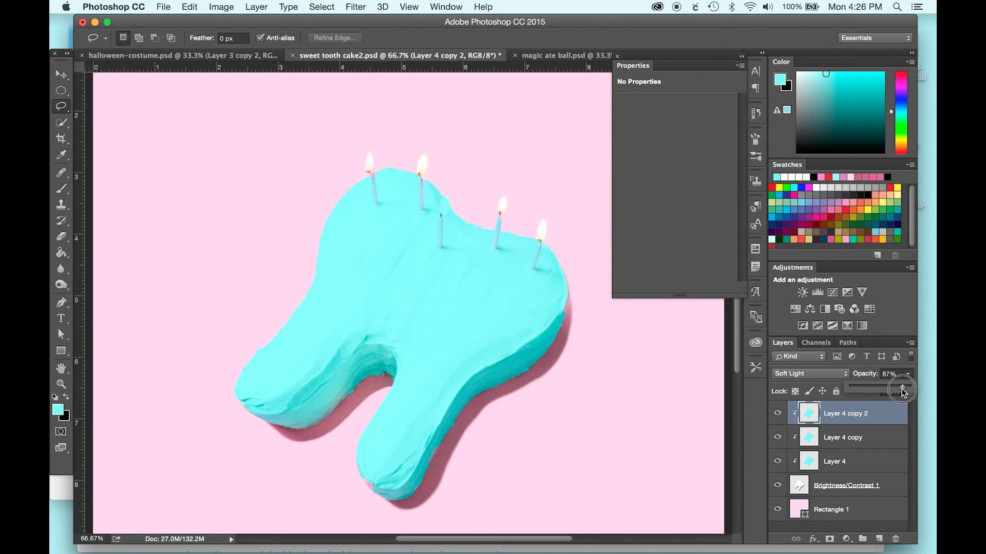
mouse_move(439, 296)
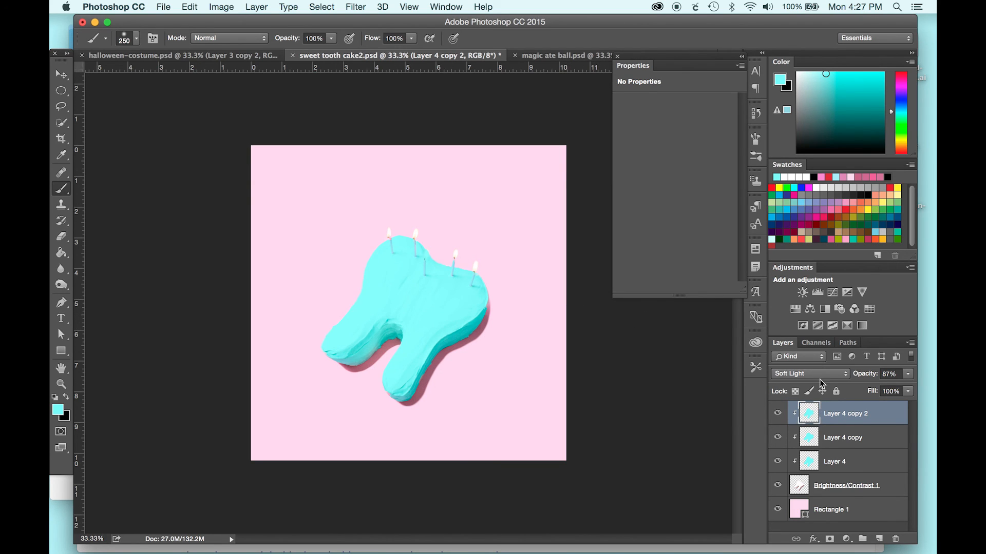
click(842, 437)
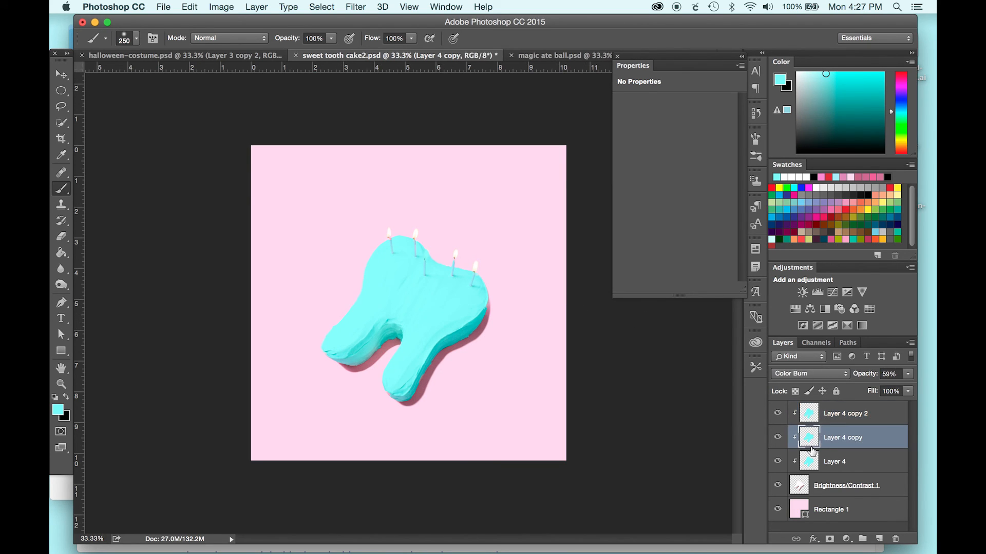
click(834, 461)
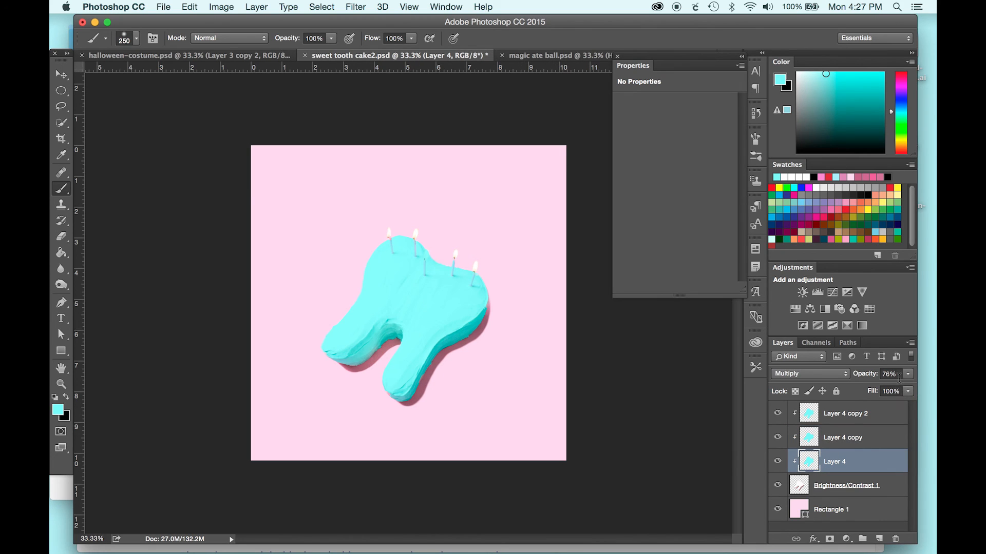
click(842, 438)
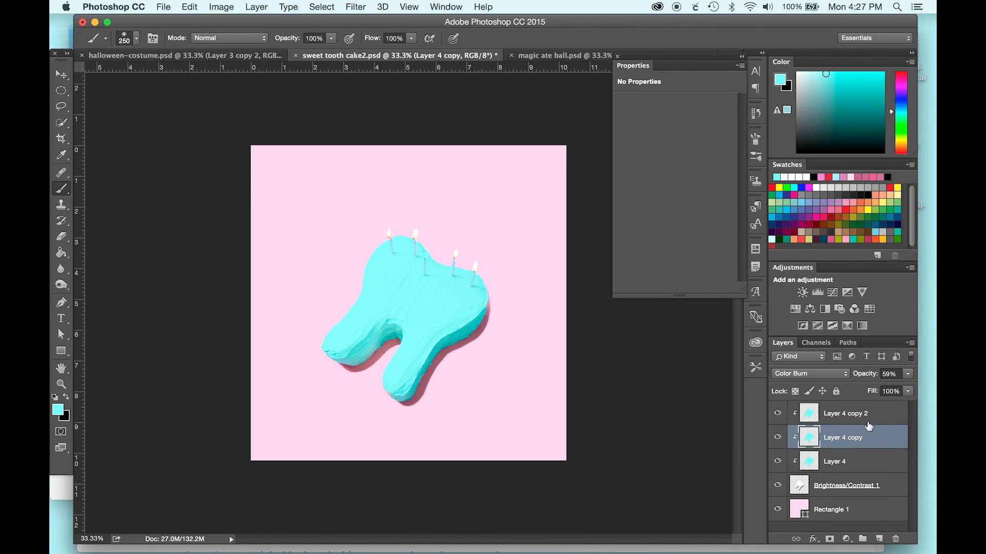
click(845, 413)
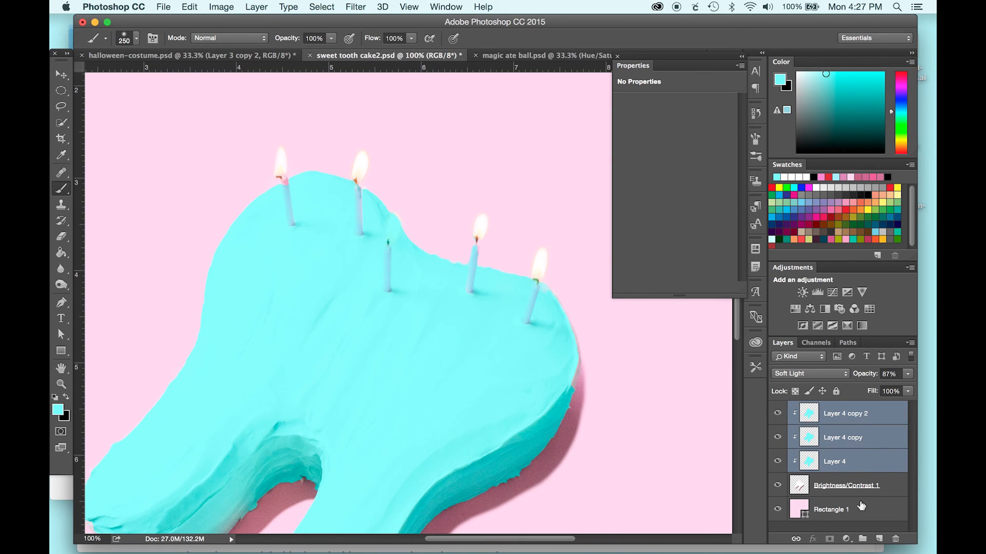
Step: Put the three frosting layers into a group and add a layer mask to it
click(863, 539)
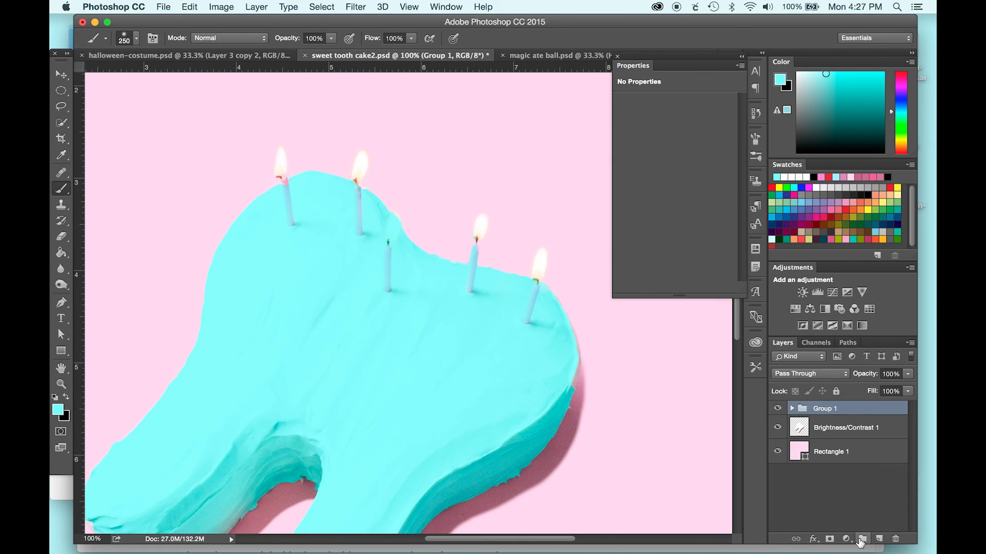
click(863, 539)
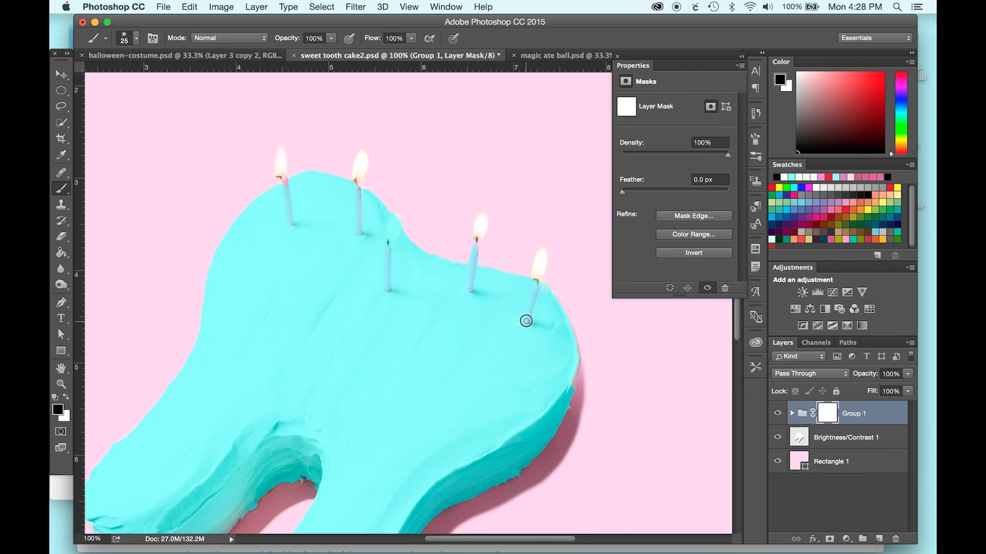
Step: Paint black on the mask over each candle so the pink shows through the blue
drag(526, 320, 535, 288)
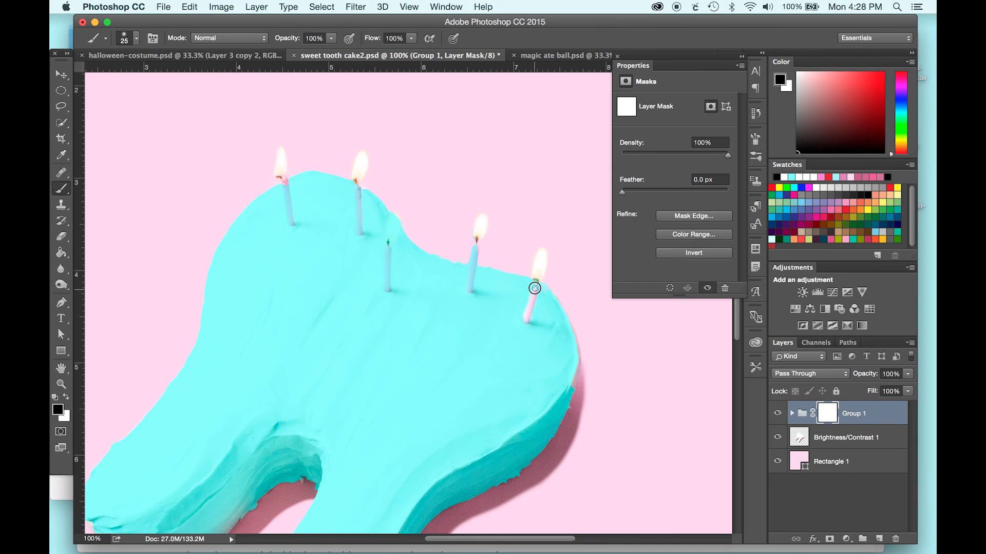
drag(534, 287, 526, 320)
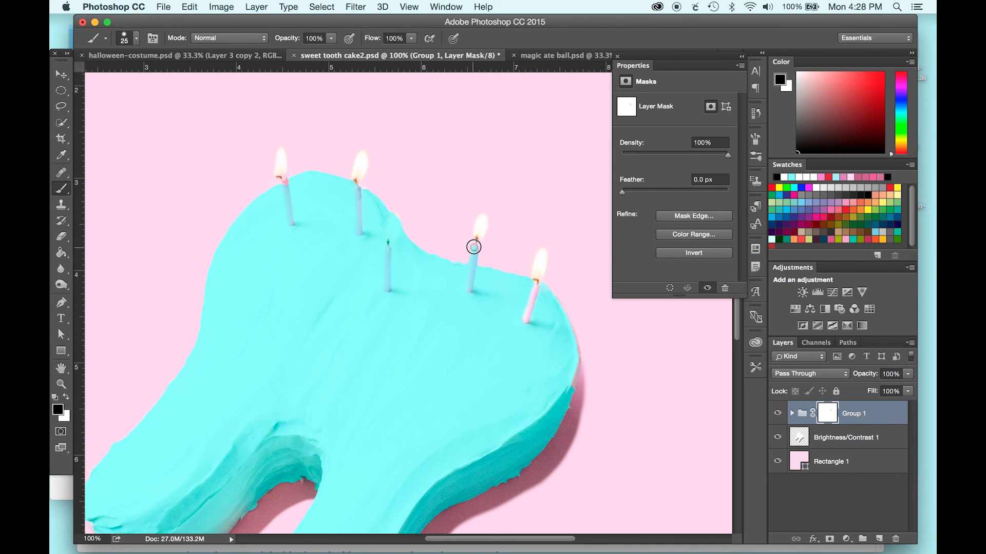
drag(473, 246, 469, 282)
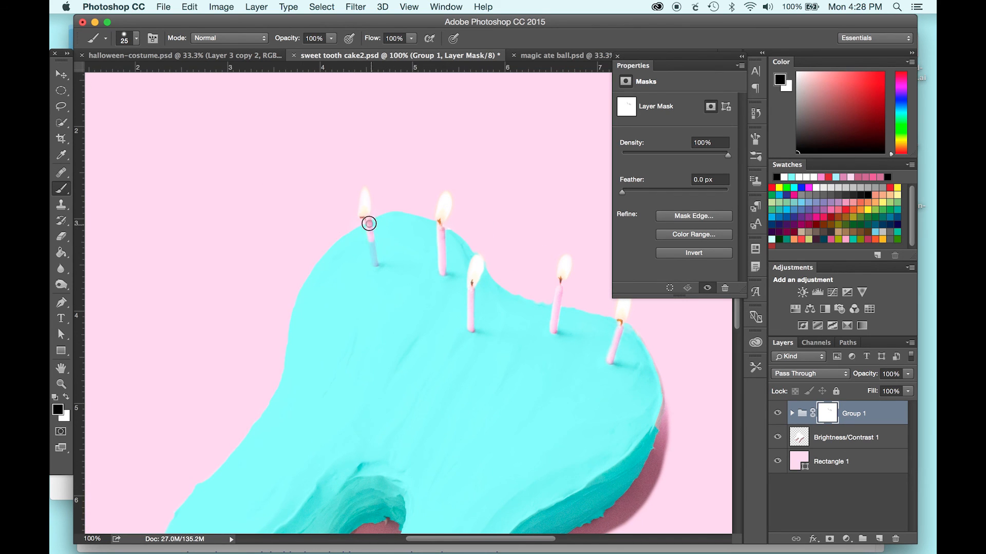
click(565, 55)
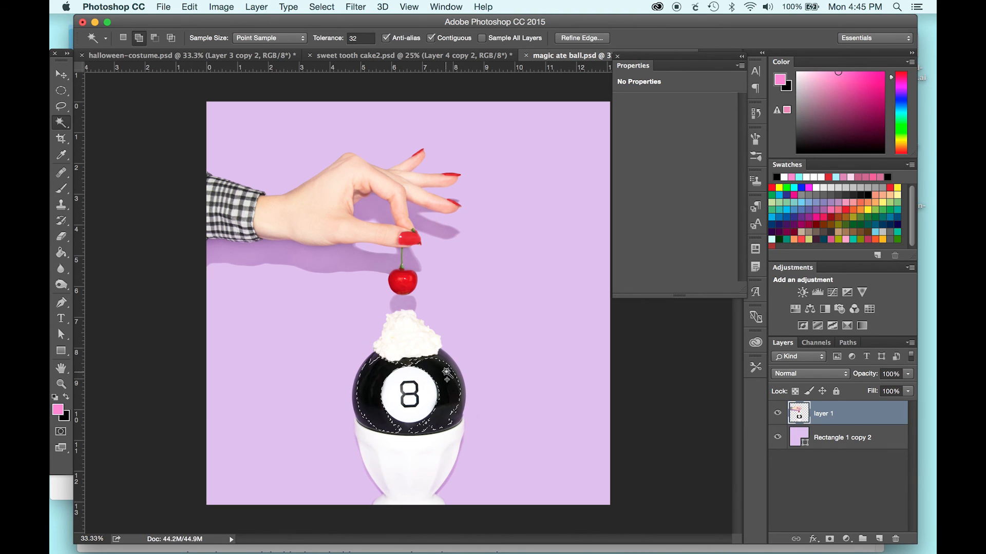
Step: Select the black ball in the magic 8 ball image with the Magic Wand and bring up the photo layer's options
click(363, 379)
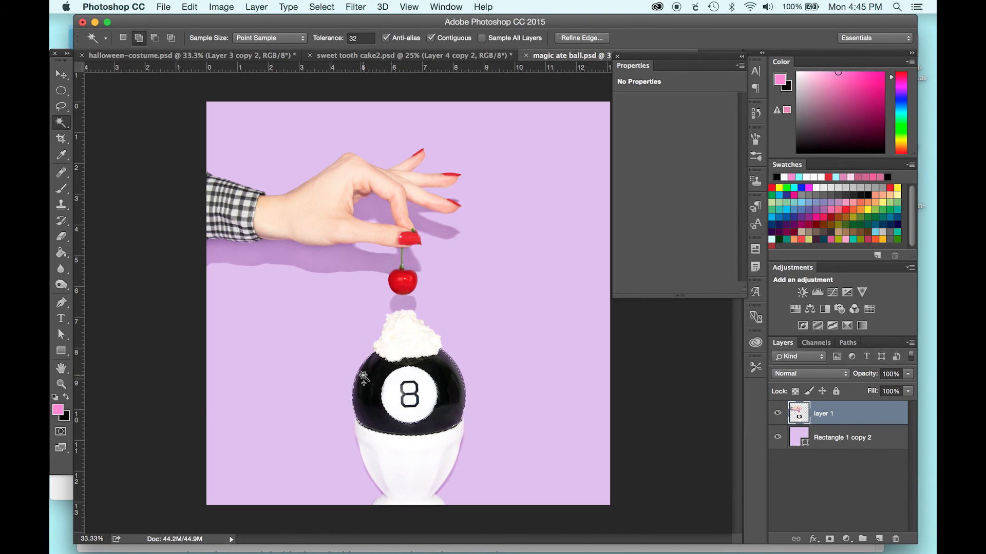
click(579, 38)
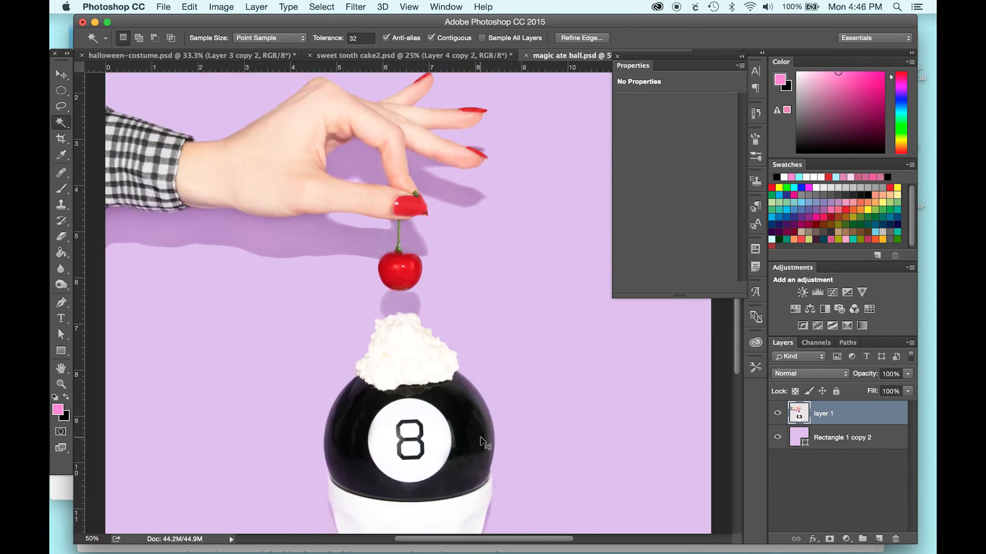
right_click(822, 413)
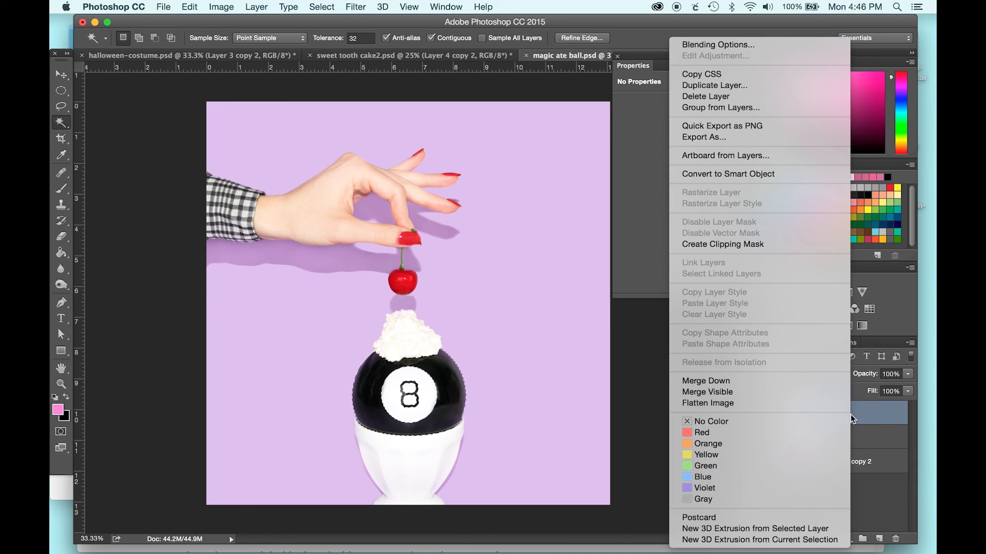
Step: Add a new clipped layer above the photo and brush pink over the selected ball
click(521, 314)
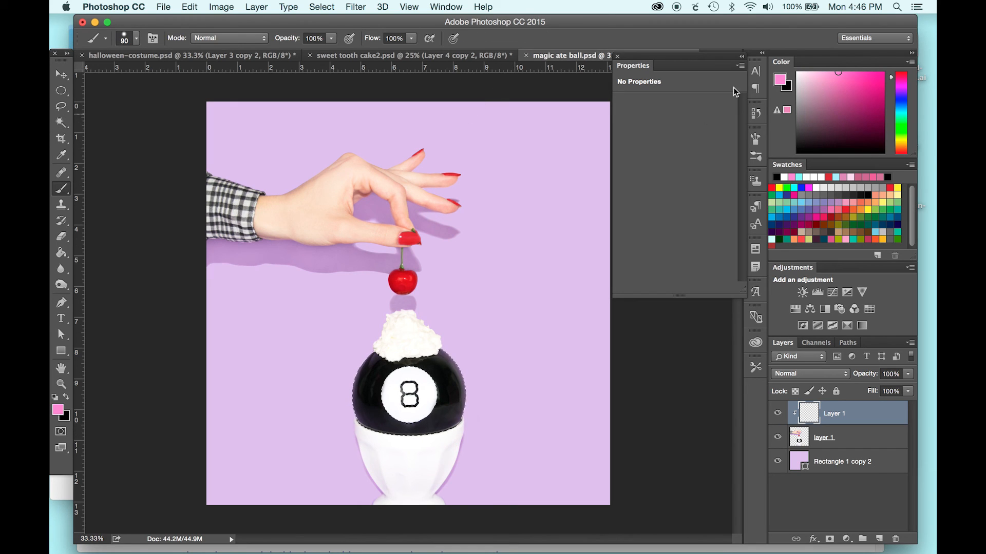
drag(441, 367, 455, 403)
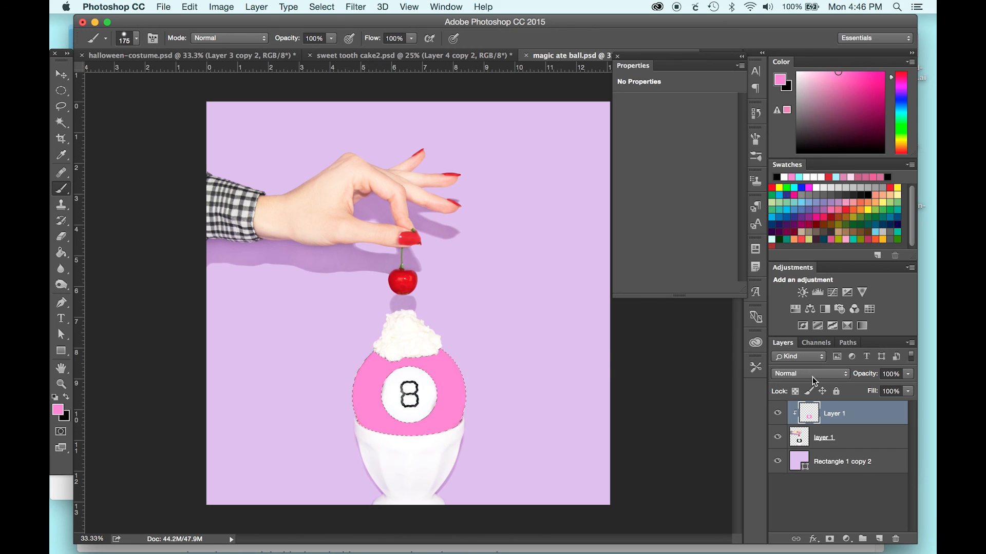
Step: Set the pink layer to Screen blending at 95% opacity for a light pink ball
click(811, 374)
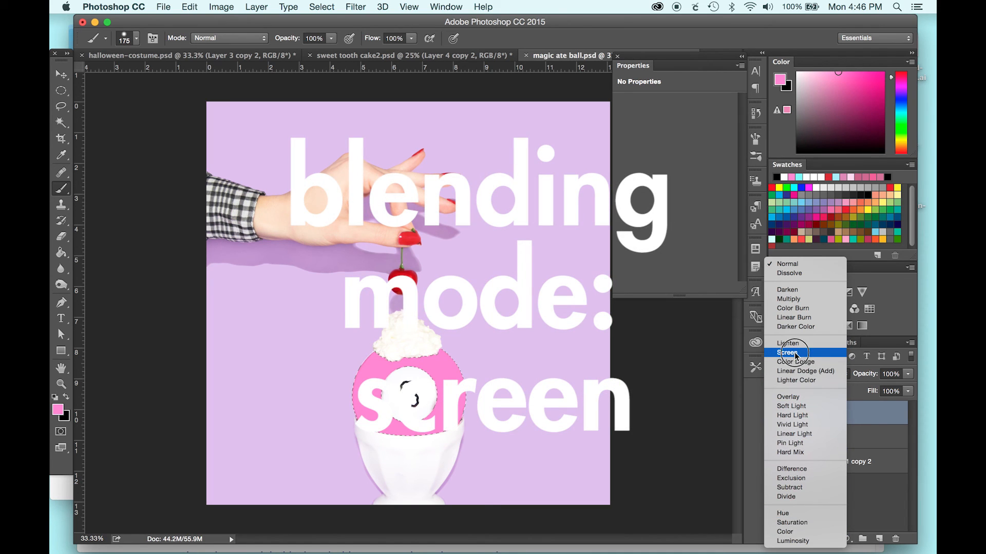
click(787, 353)
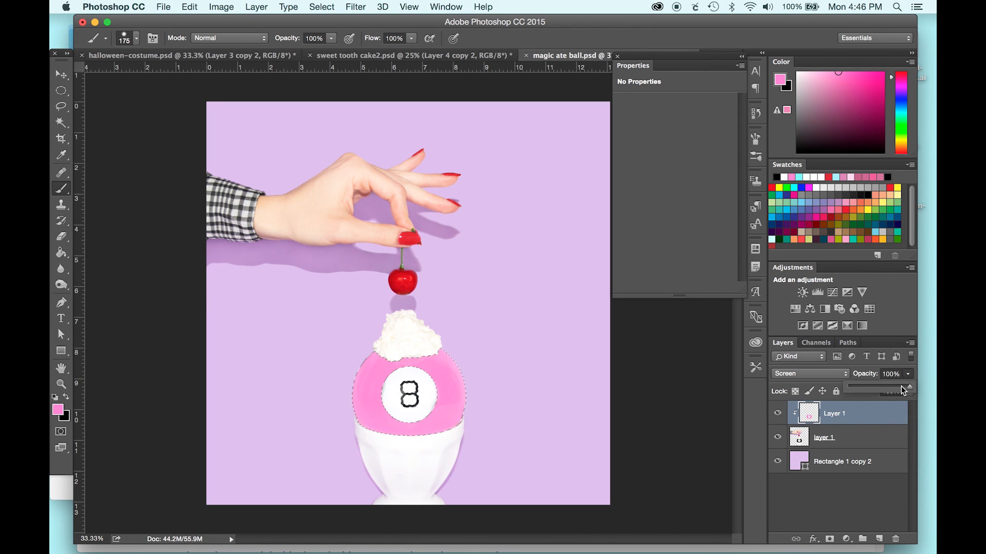
drag(906, 388, 906, 388)
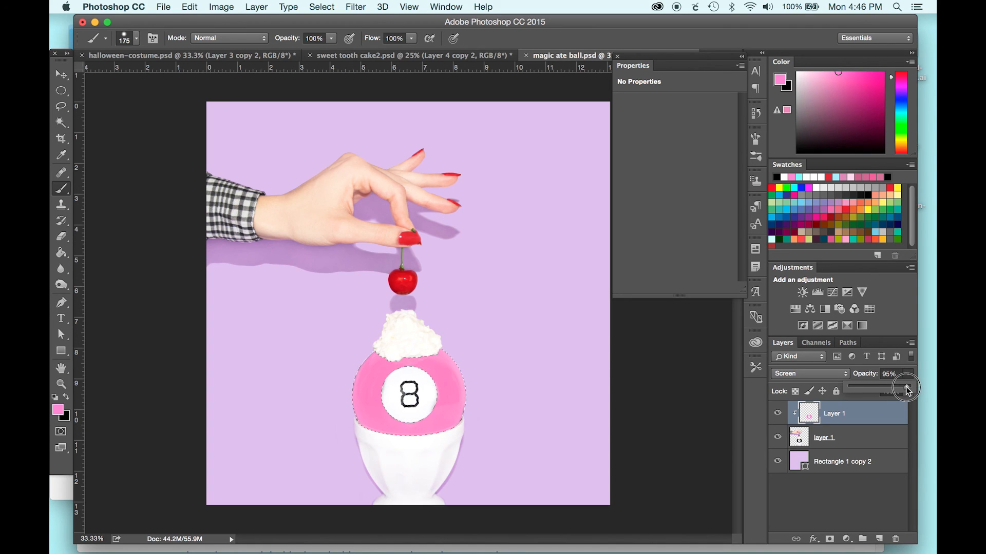
drag(909, 387, 903, 387)
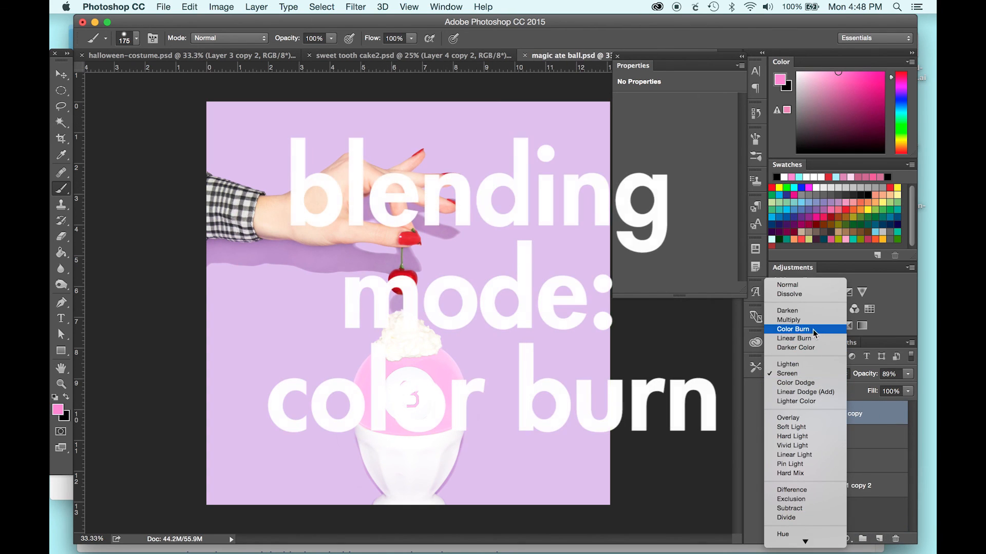
Step: Set the pink copy to Color Burn at about 30% opacity, then hide it to compare
click(794, 329)
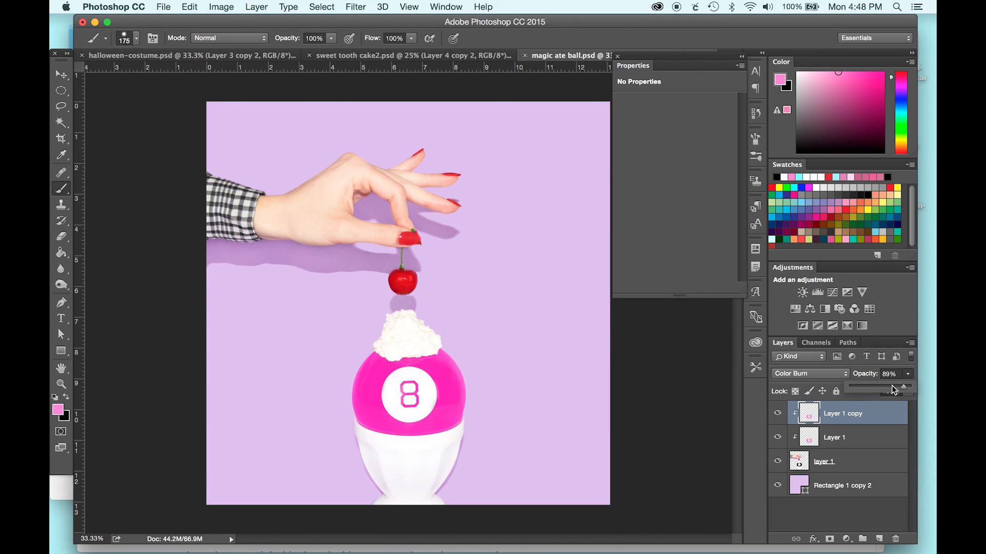
drag(904, 387, 878, 386)
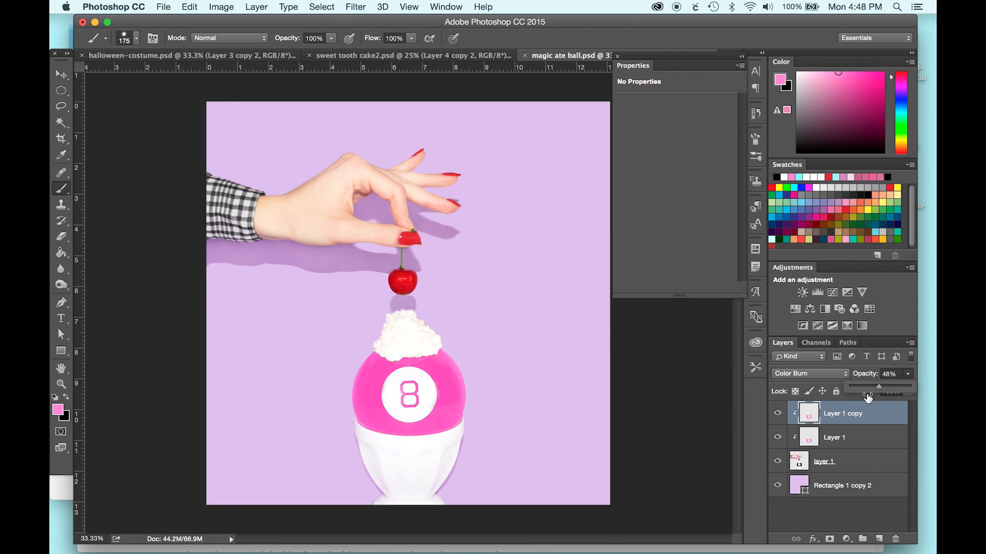
drag(886, 389, 876, 388)
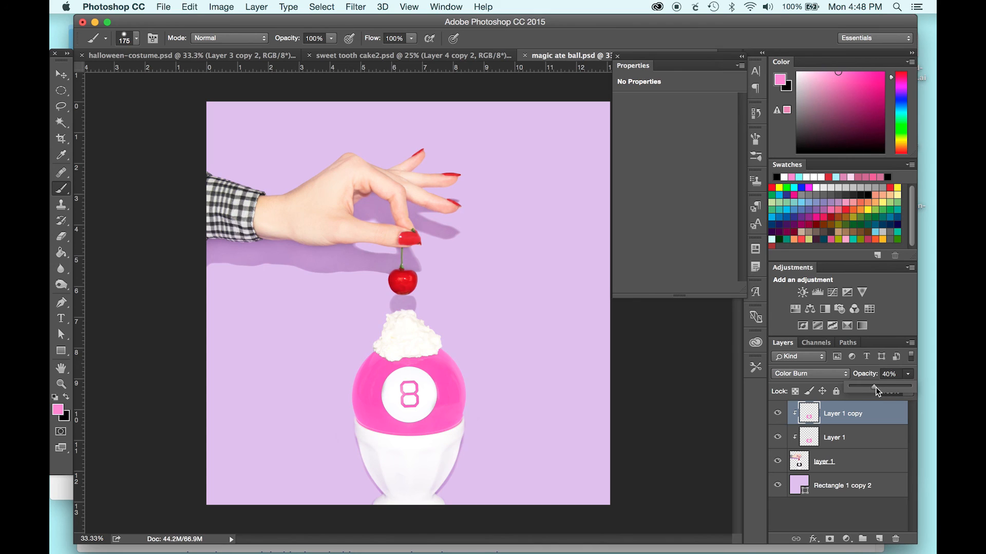
drag(877, 388, 868, 388)
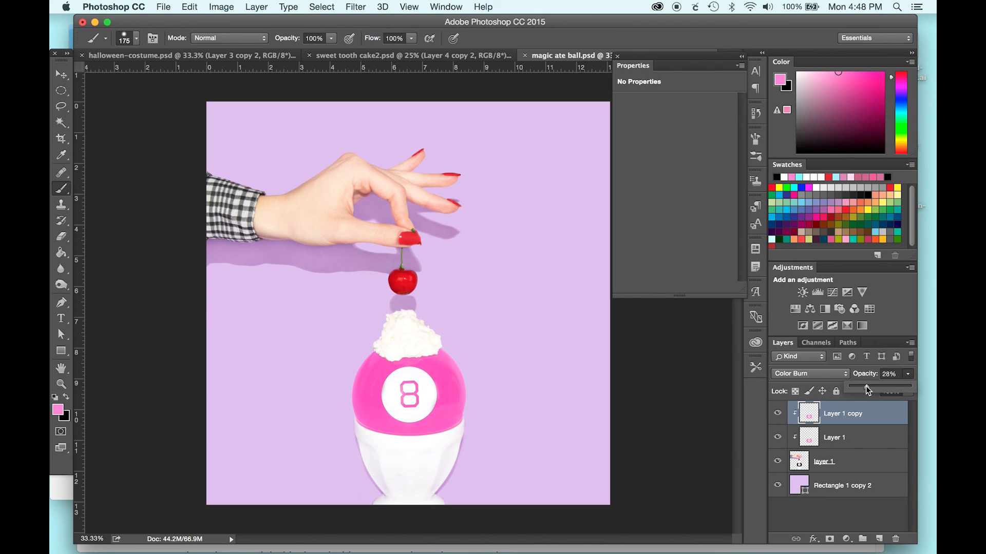
drag(856, 389, 867, 388)
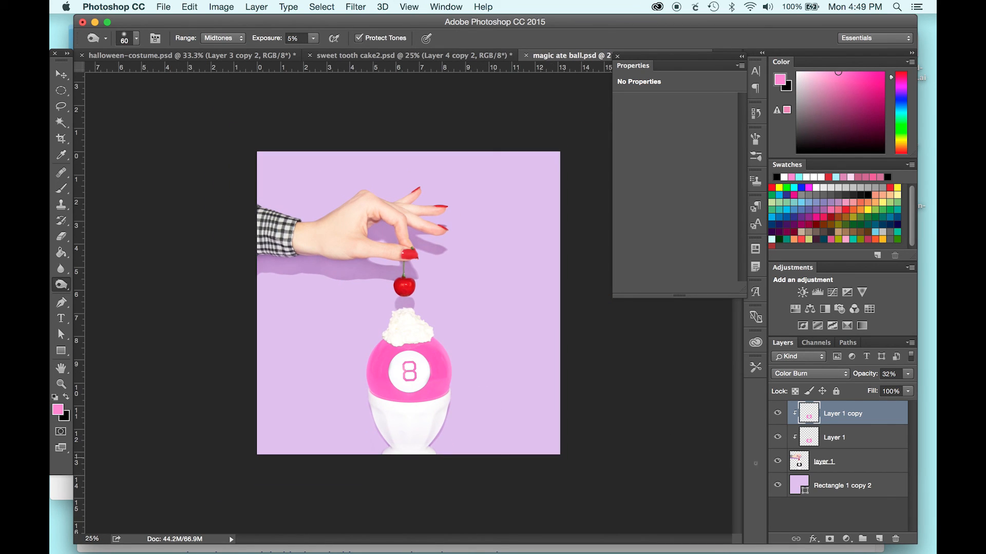
click(777, 414)
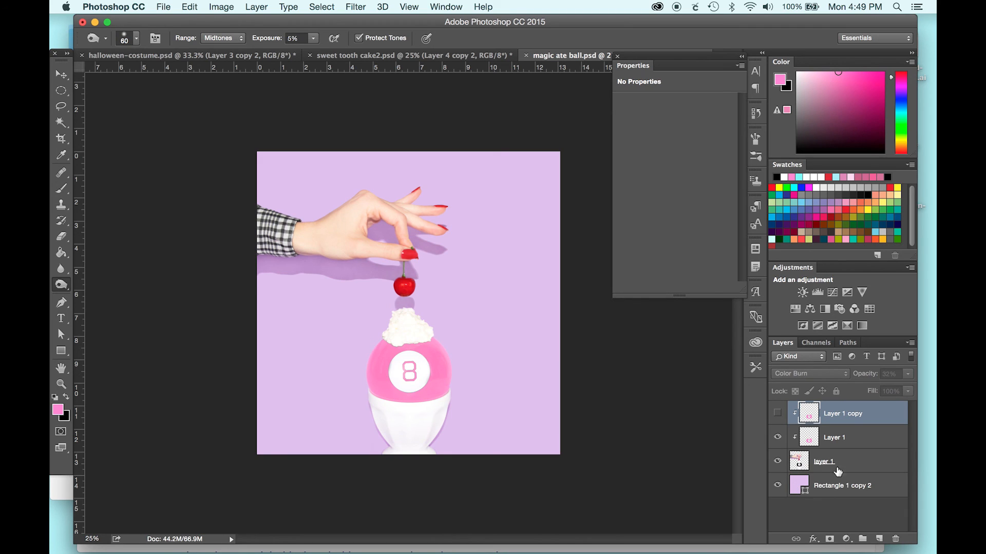